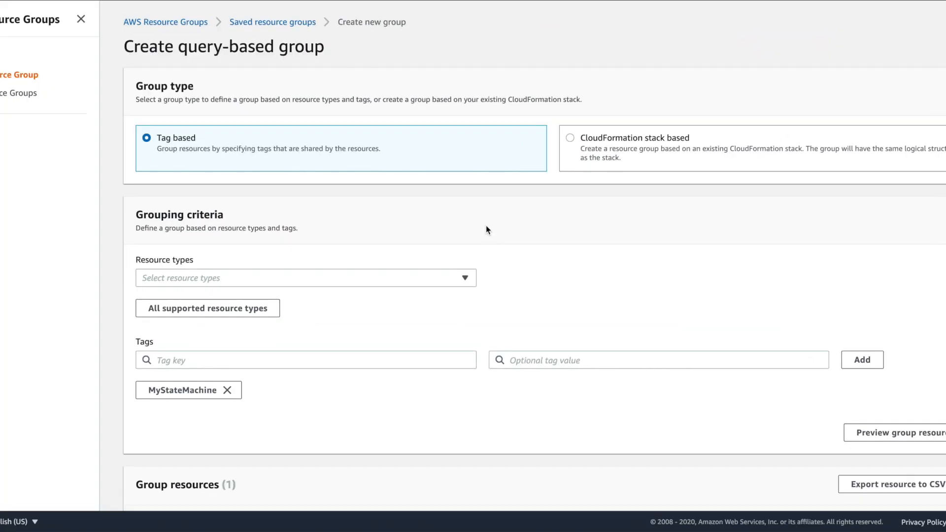
{"action": "mouse_move", "coordinate": [154, 176]}
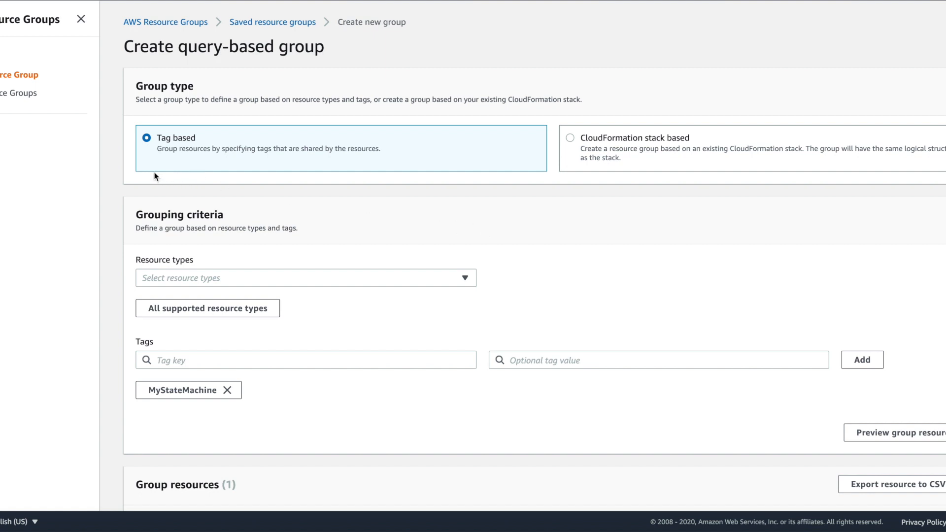
{"action": "mouse_move", "coordinate": [528, 185]}
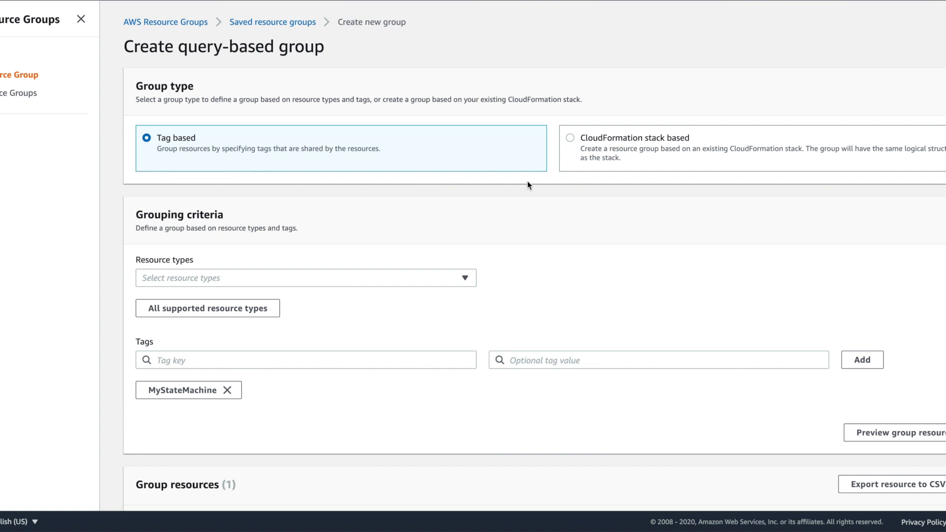
{"action": "mouse_move", "coordinate": [528, 184]}
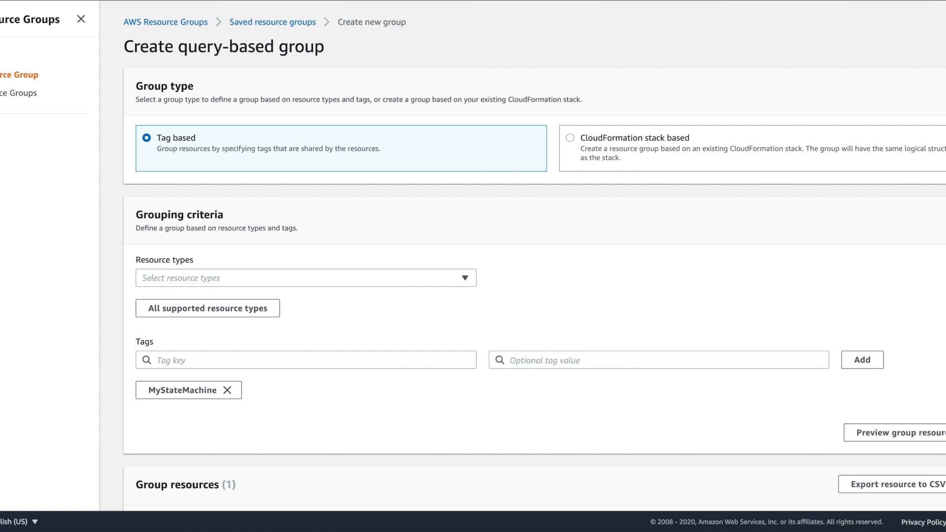
{"action": "mouse_move", "coordinate": [185, 195]}
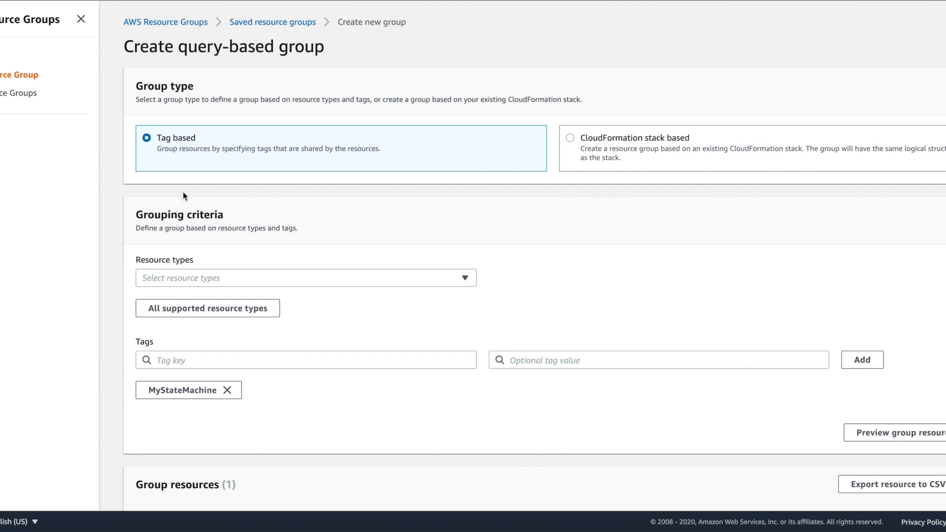
{"action": "mouse_move", "coordinate": [132, 191]}
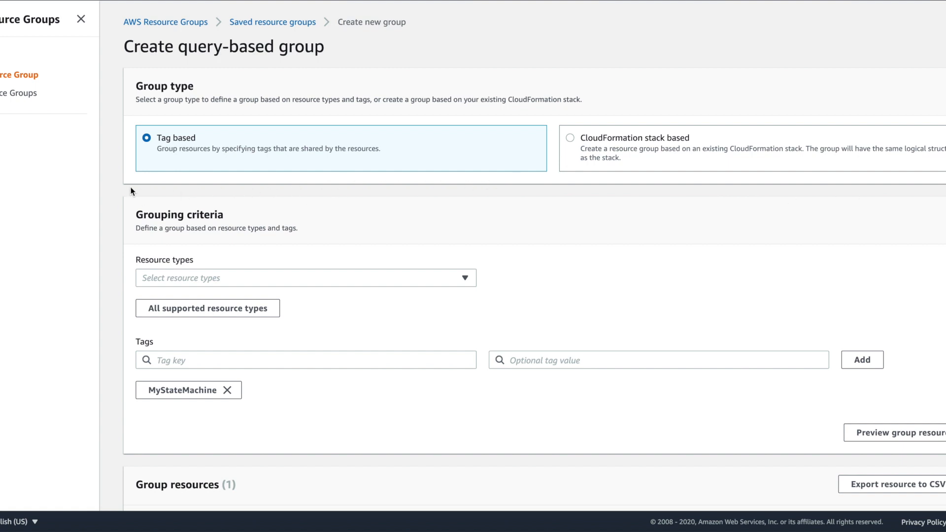
{"action": "mouse_move", "coordinate": [345, 295]}
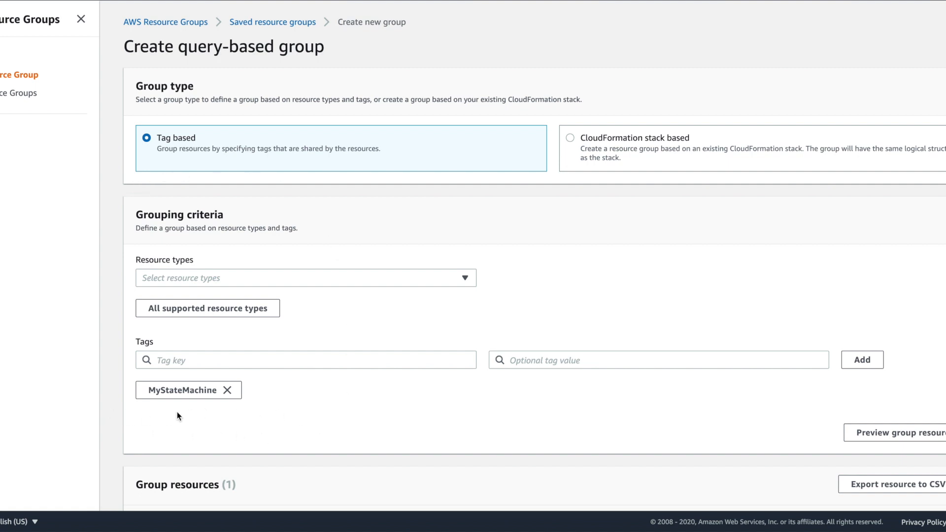
{"action": "mouse_move", "coordinate": [303, 408]}
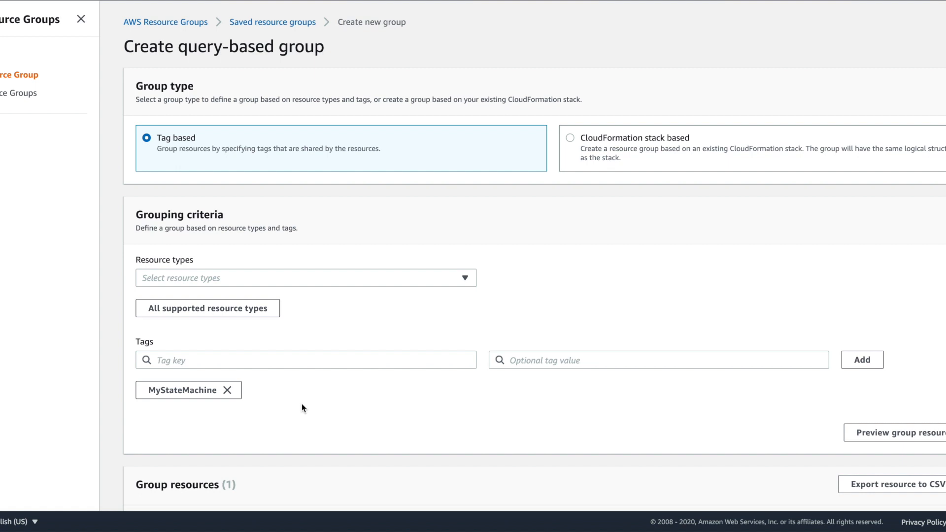
{"action": "mouse_move", "coordinate": [380, 368]}
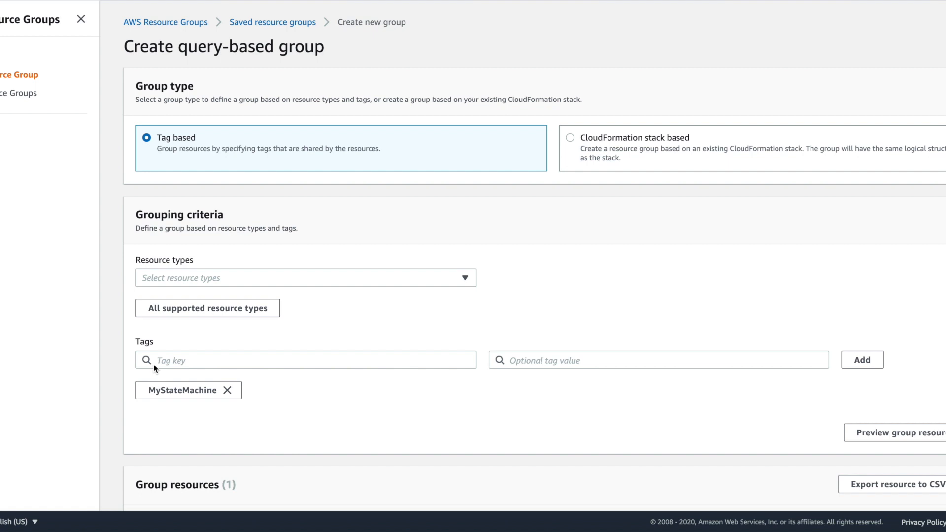
Scroll down to review the MyApplication group's name and resources.
{"action": "scroll", "scroll_direction": "down", "scroll_amount": 3}
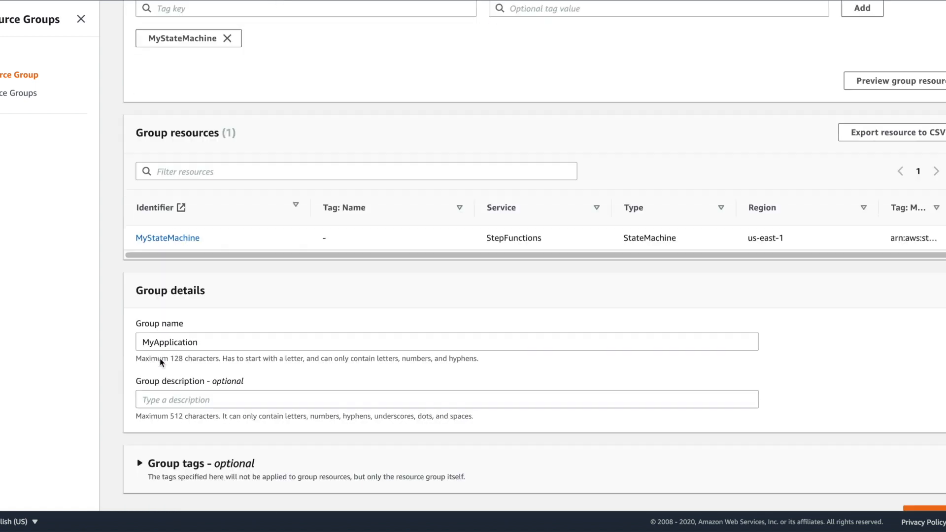
{"action": "scroll", "scroll_direction": "down", "scroll_amount": 3}
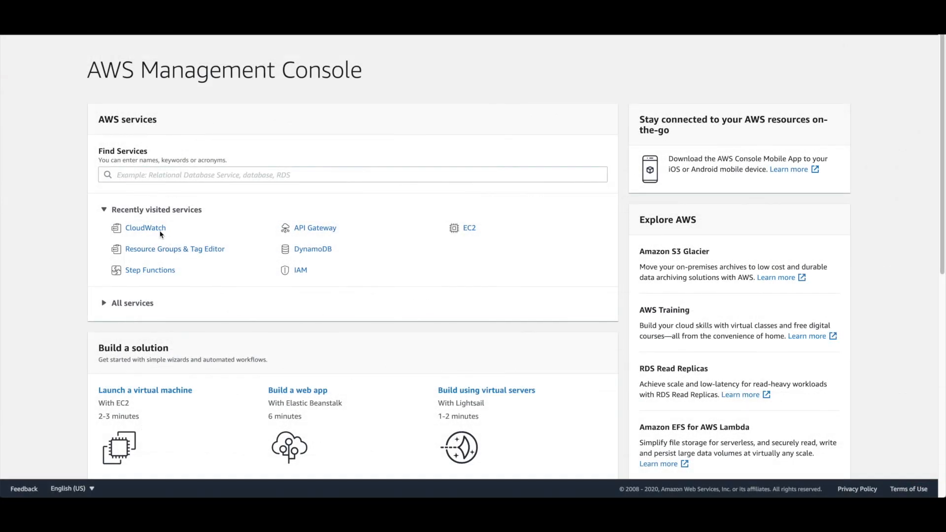
Go to CloudWatch and reach the Application Insights page through CloudWatch Settings.
{"action": "left_click", "coordinate": [146, 228]}
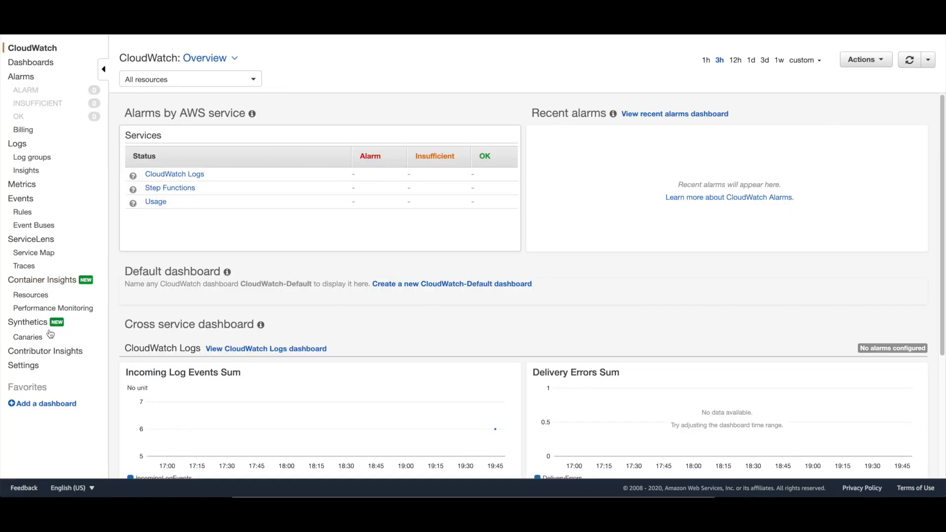
{"action": "left_click", "coordinate": [23, 366]}
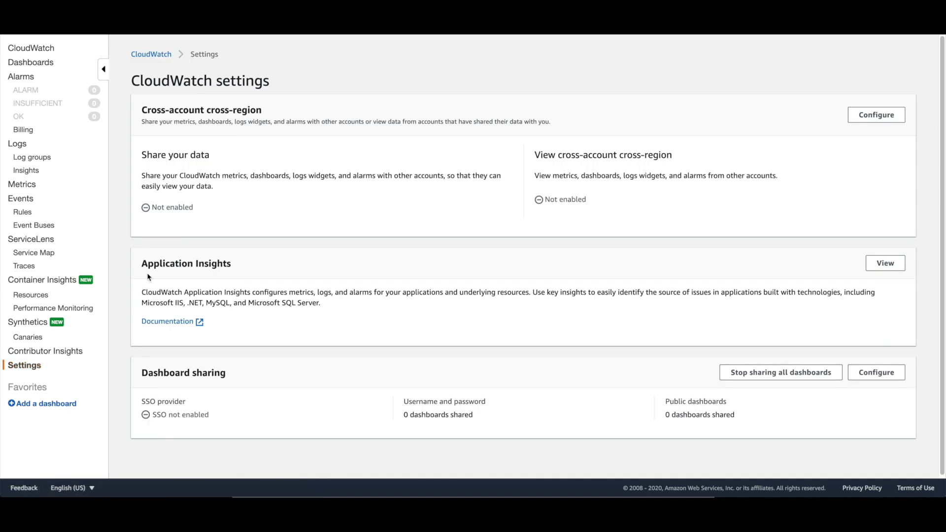
{"action": "mouse_move", "coordinate": [729, 321]}
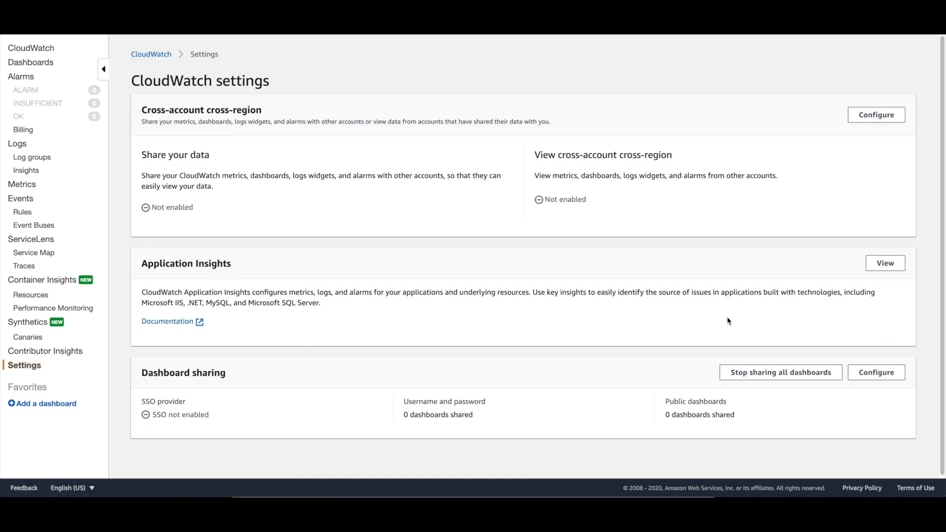
{"action": "left_click", "coordinate": [885, 263]}
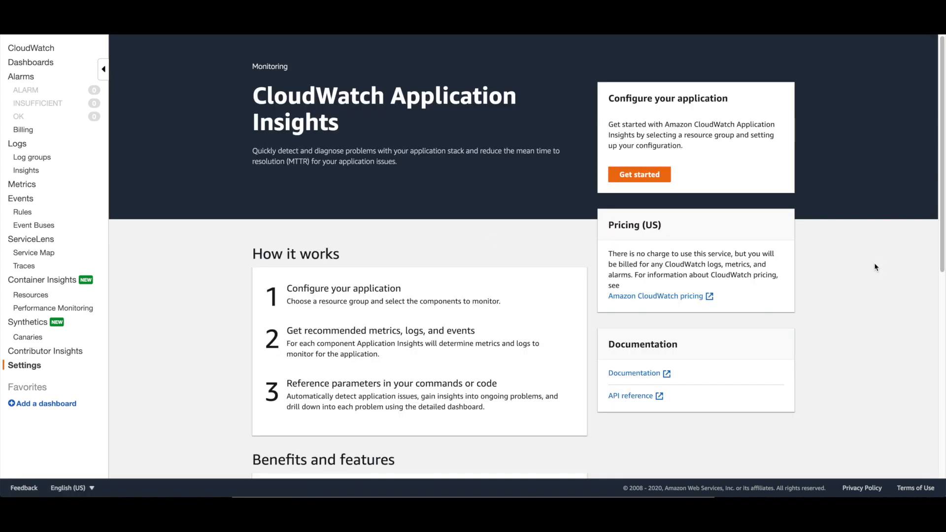
Start setting up a new monitored application and scroll through the setup form.
{"action": "left_click", "coordinate": [640, 174]}
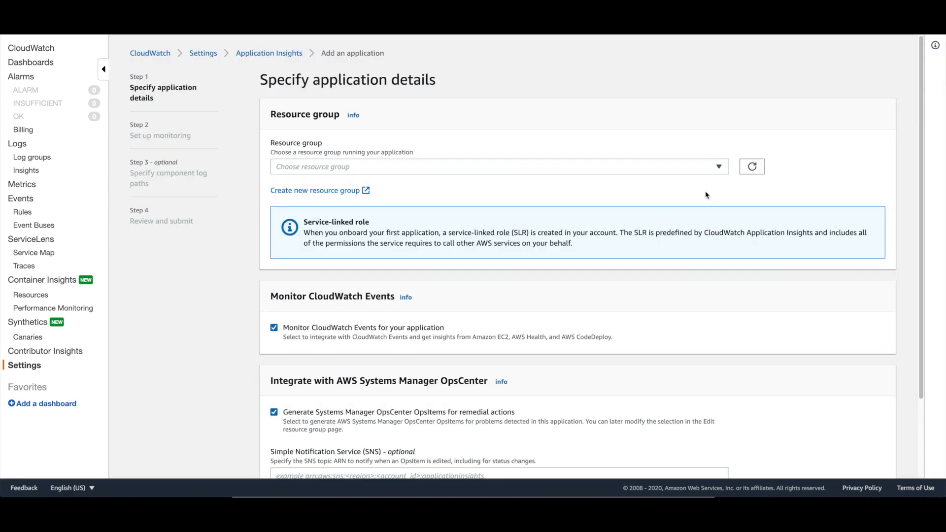
{"action": "mouse_move", "coordinate": [724, 174]}
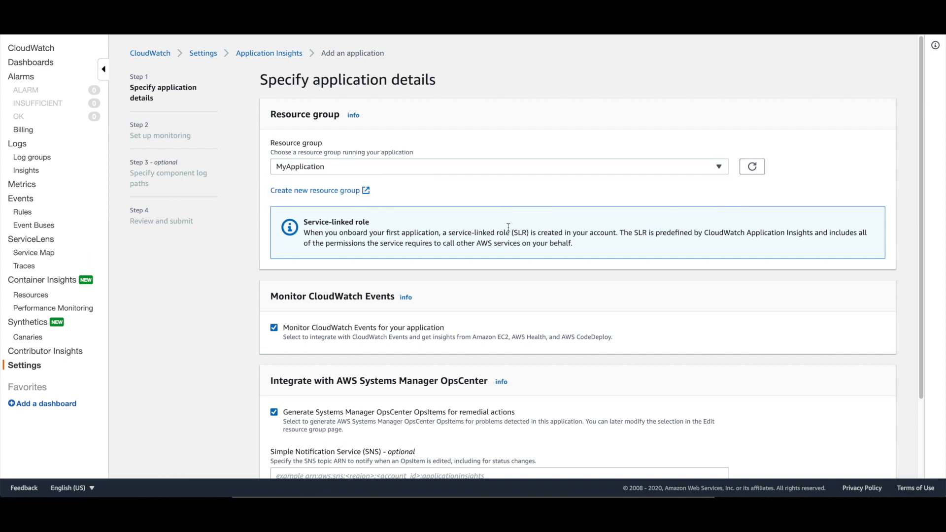
{"action": "scroll", "scroll_direction": "down", "scroll_amount": 3}
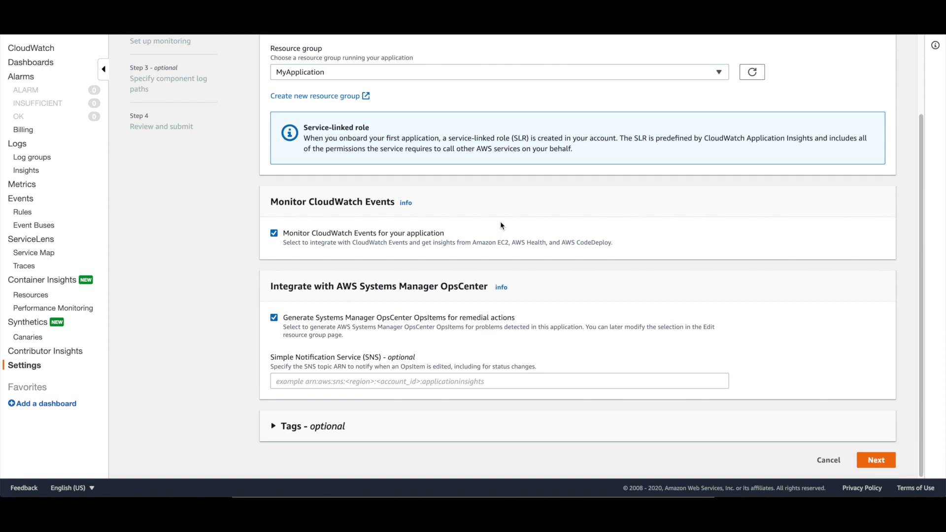
{"action": "mouse_move", "coordinate": [303, 216]}
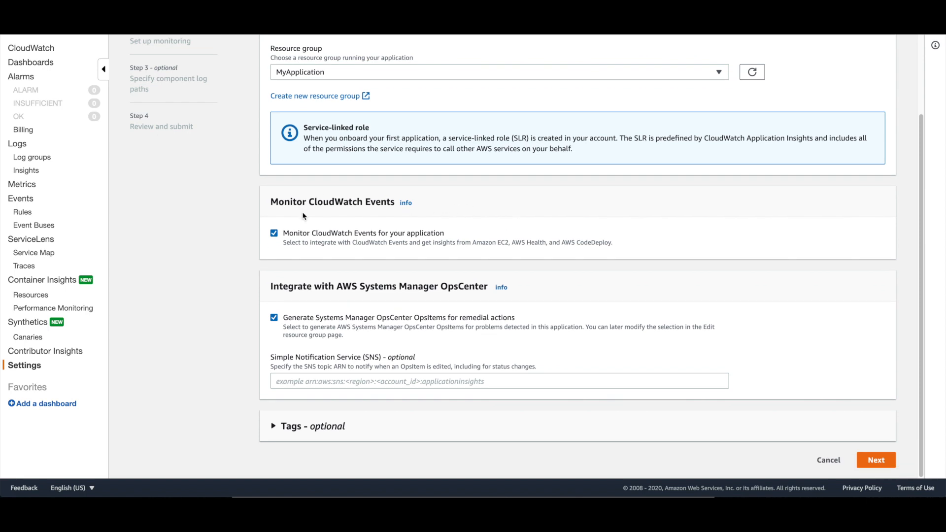
{"action": "mouse_move", "coordinate": [239, 290]}
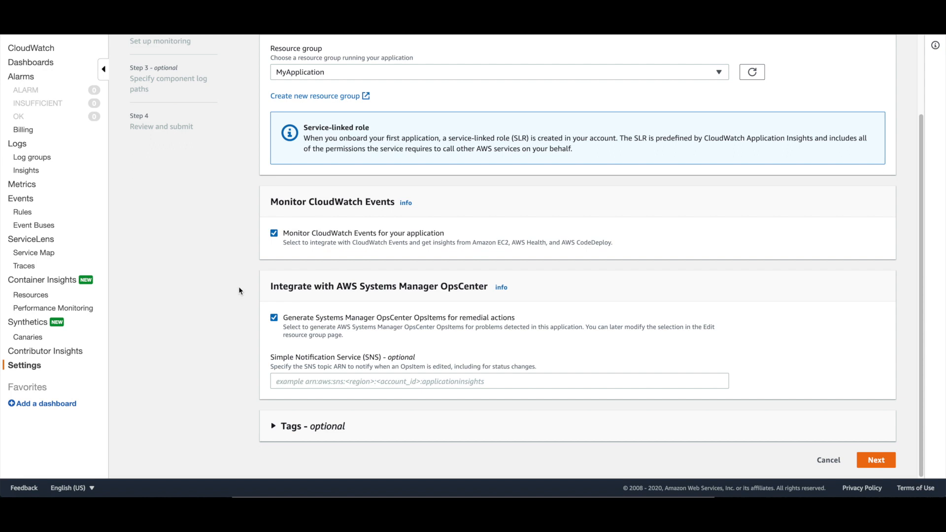
{"action": "mouse_move", "coordinate": [754, 313]}
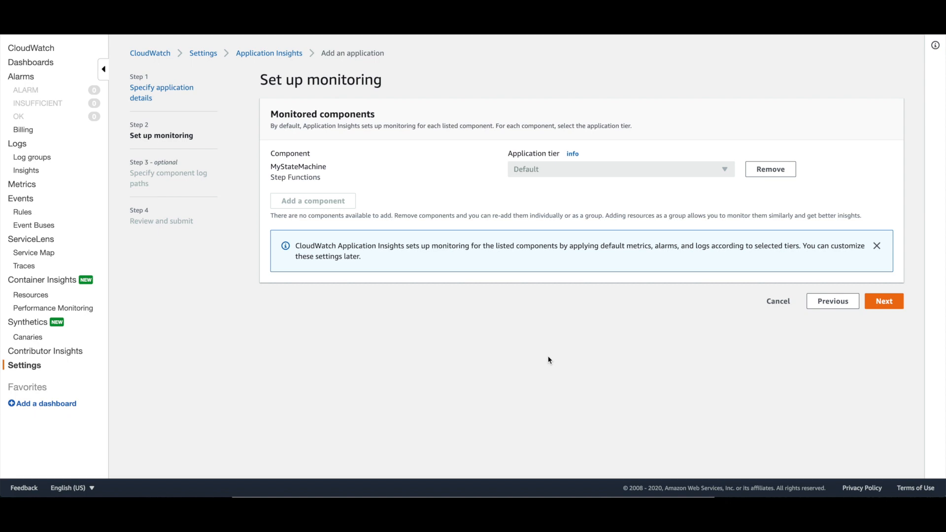
{"action": "mouse_move", "coordinate": [896, 306]}
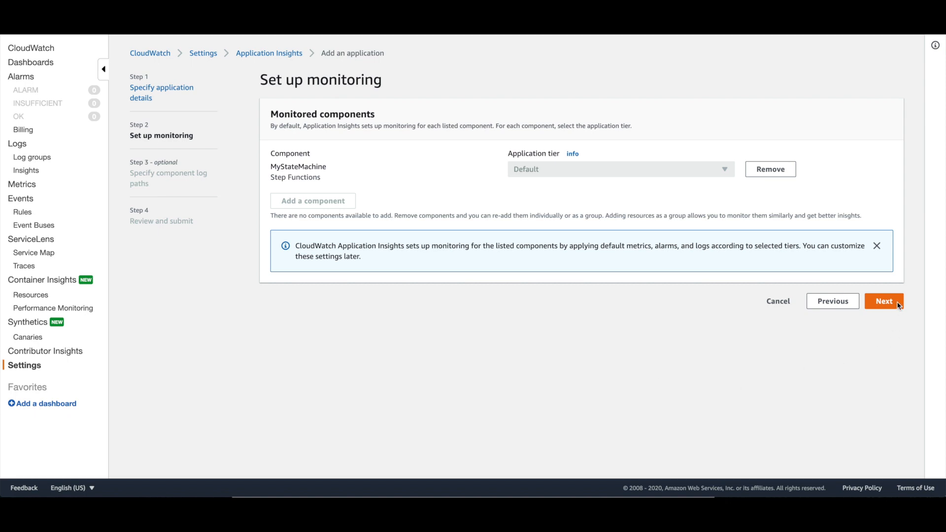
Accept MyStateMachine as a monitored component, skip log paths, and submit MyApplication.
{"action": "left_click", "coordinate": [884, 301]}
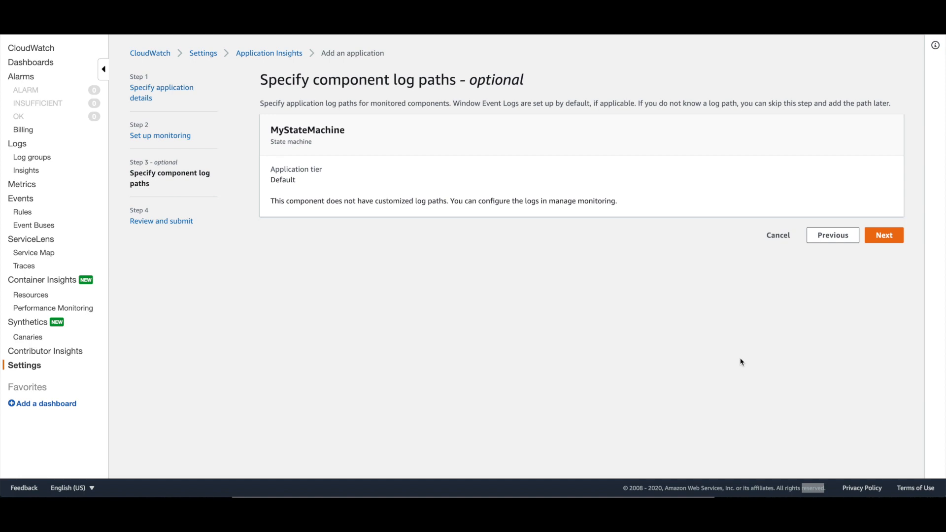
{"action": "mouse_move", "coordinate": [884, 241]}
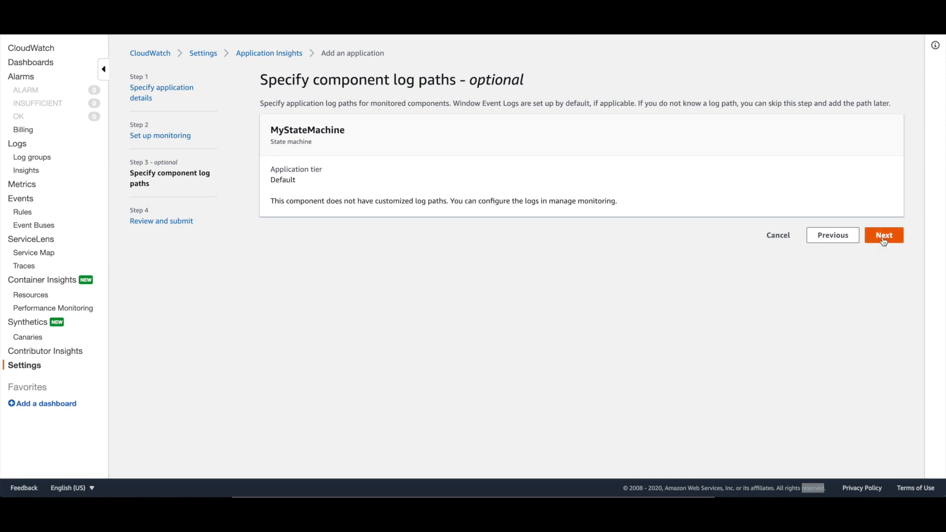
{"action": "left_click", "coordinate": [887, 235]}
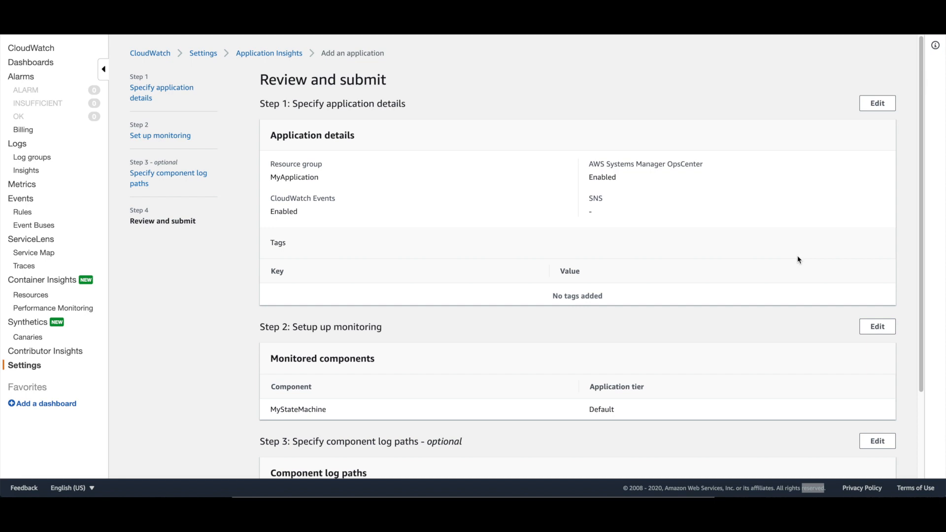
{"action": "mouse_move", "coordinate": [869, 279]}
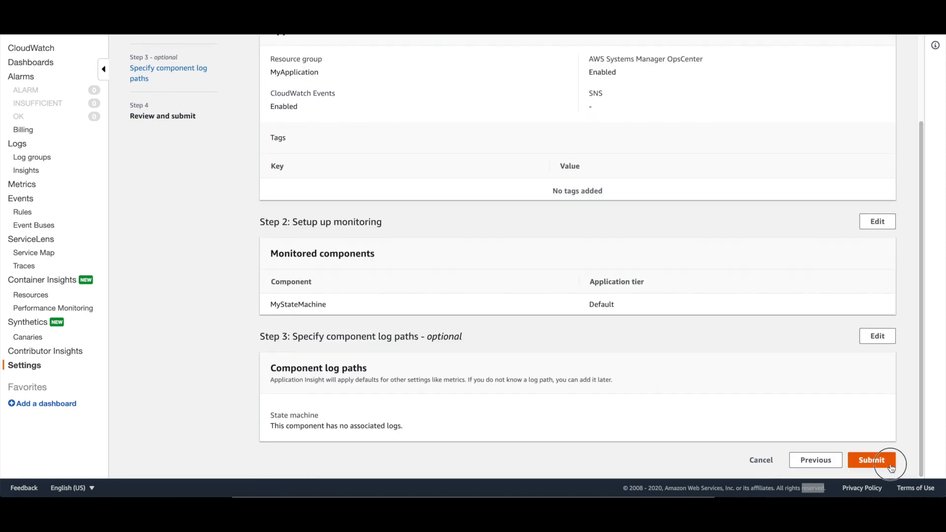
{"action": "left_click", "coordinate": [872, 460]}
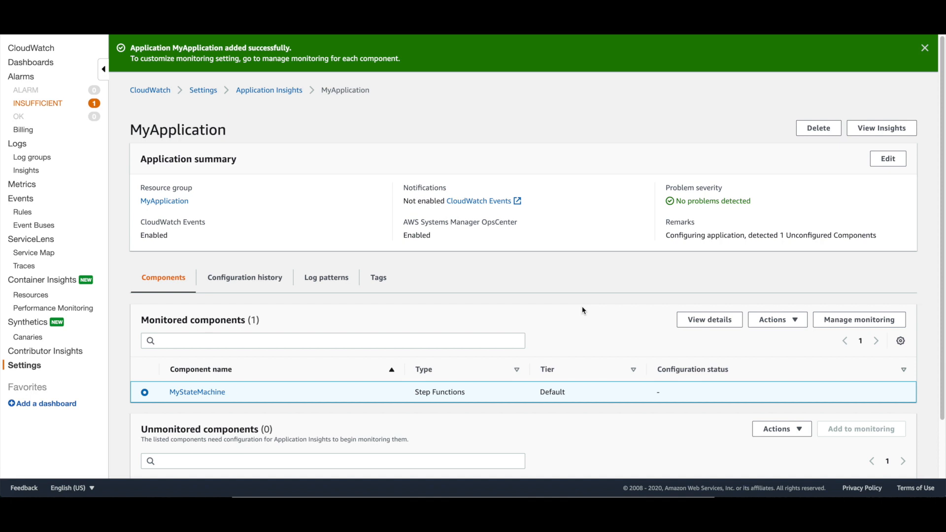
{"action": "mouse_move", "coordinate": [122, 161]}
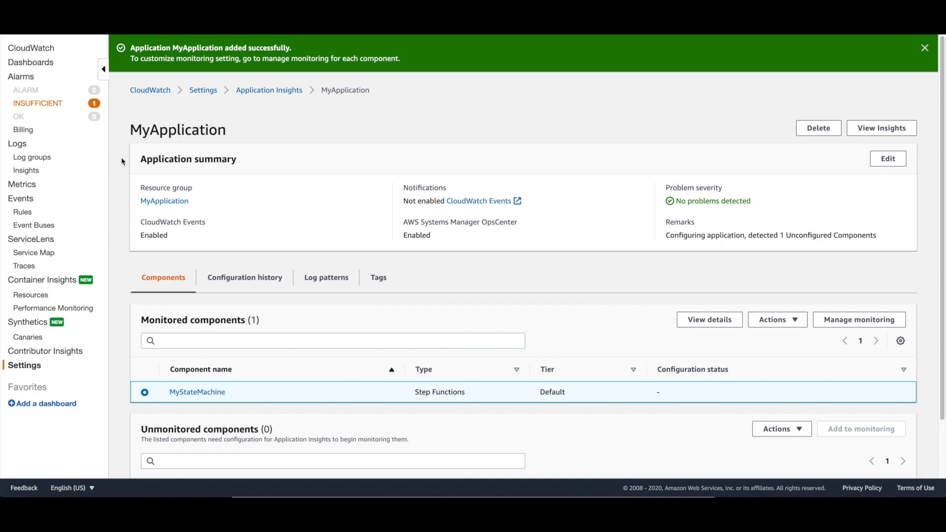
{"action": "mouse_move", "coordinate": [564, 268]}
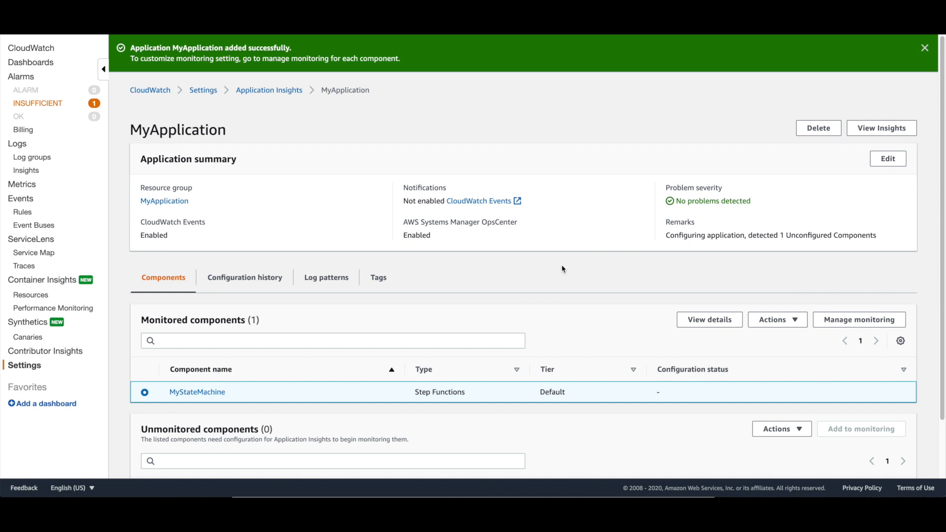
{"action": "mouse_move", "coordinate": [884, 339]}
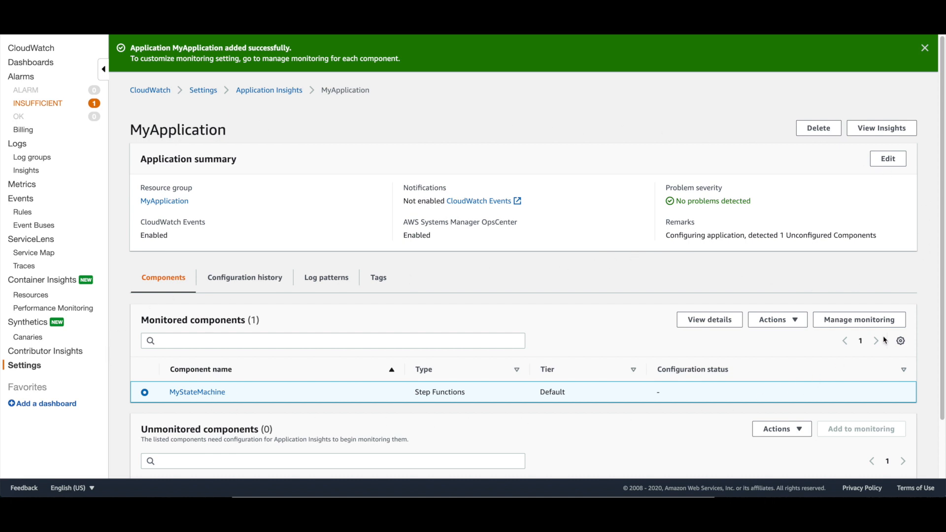
{"action": "mouse_move", "coordinate": [137, 297]}
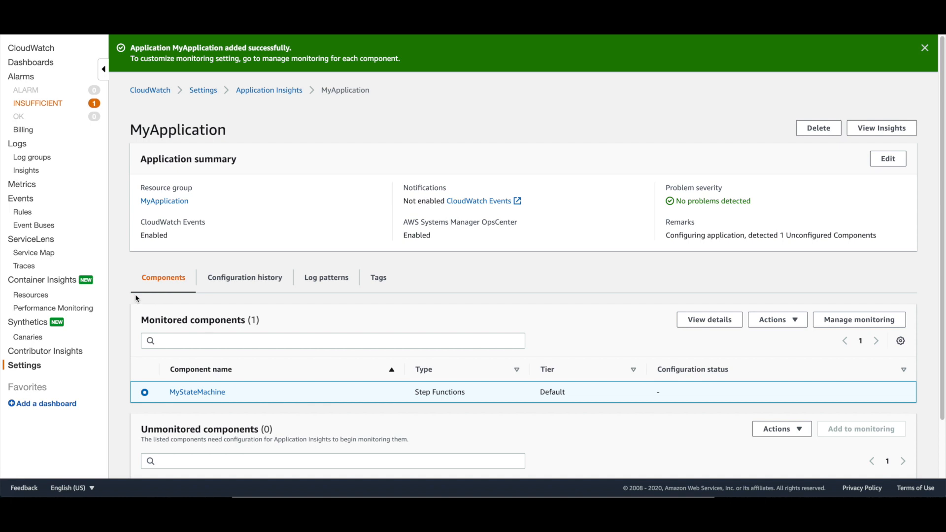
{"action": "mouse_move", "coordinate": [244, 402]}
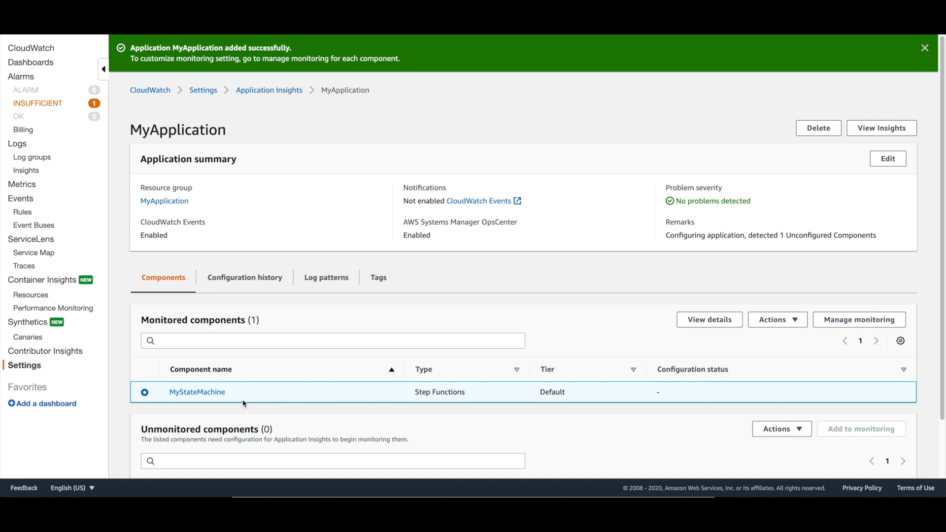
{"action": "mouse_move", "coordinate": [874, 323]}
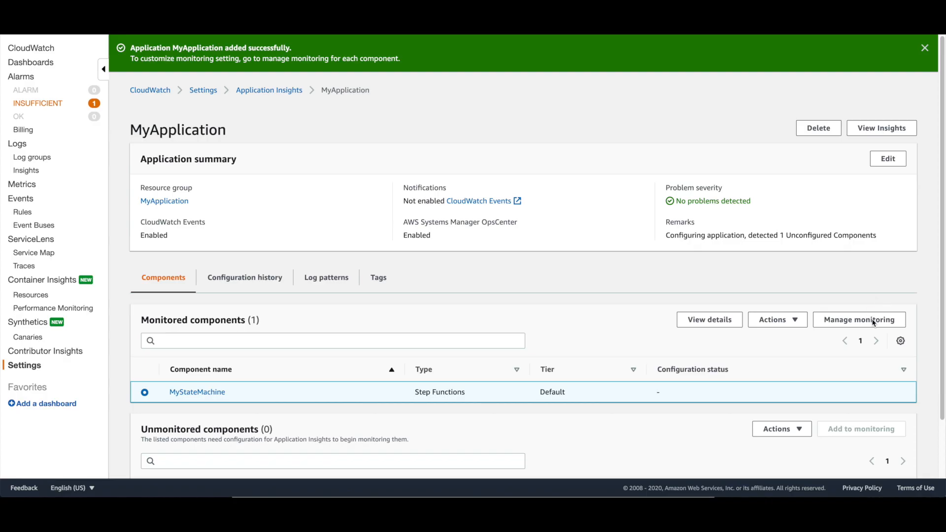
Open the monitoring settings for the MyStateMachine component.
{"action": "left_click", "coordinate": [860, 319]}
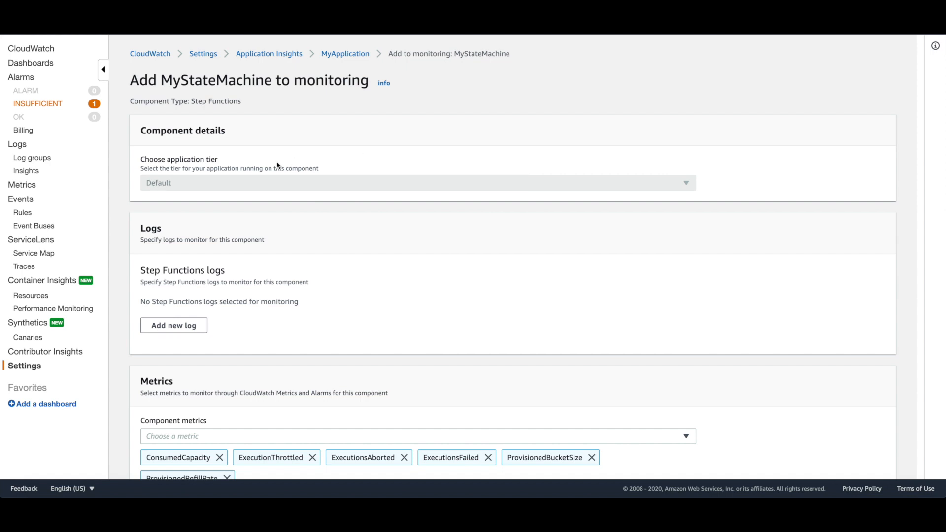
{"action": "mouse_move", "coordinate": [260, 167]}
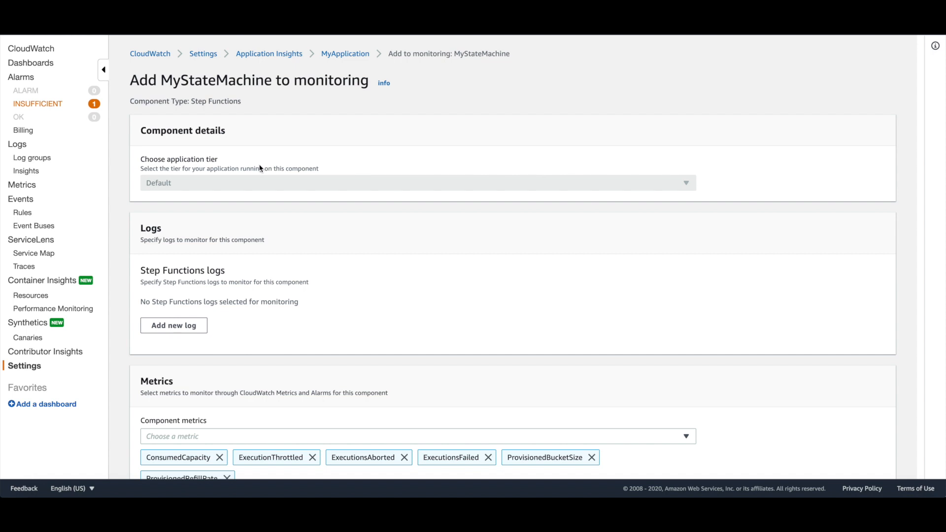
{"action": "mouse_move", "coordinate": [413, 284]}
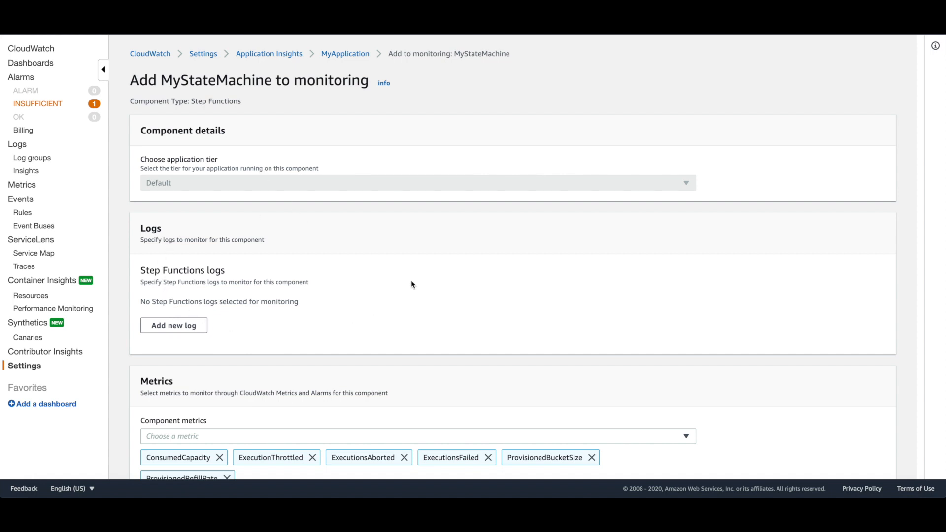
{"action": "mouse_move", "coordinate": [227, 267]}
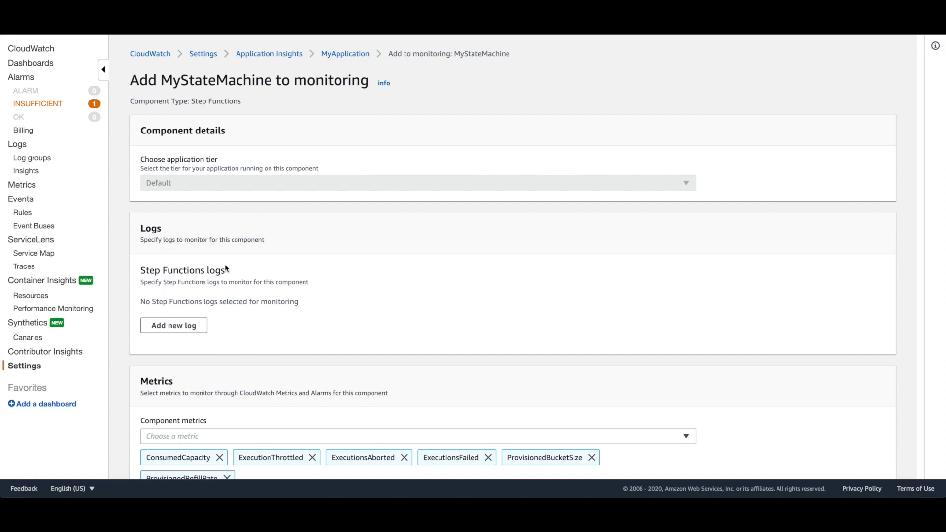
{"action": "mouse_move", "coordinate": [228, 272]}
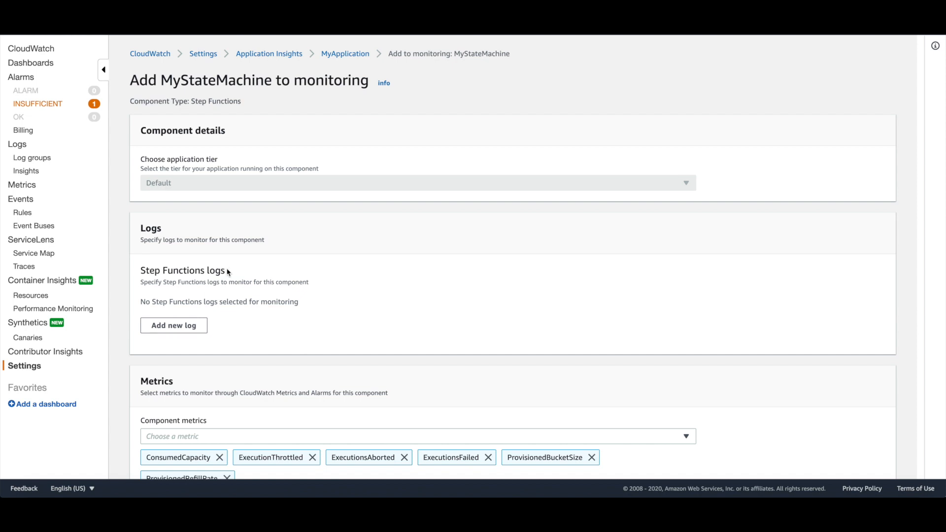
Add a Step Function log for /aws/states/MyStateMachine-Logs and review the component metrics.
{"action": "left_click", "coordinate": [174, 326]}
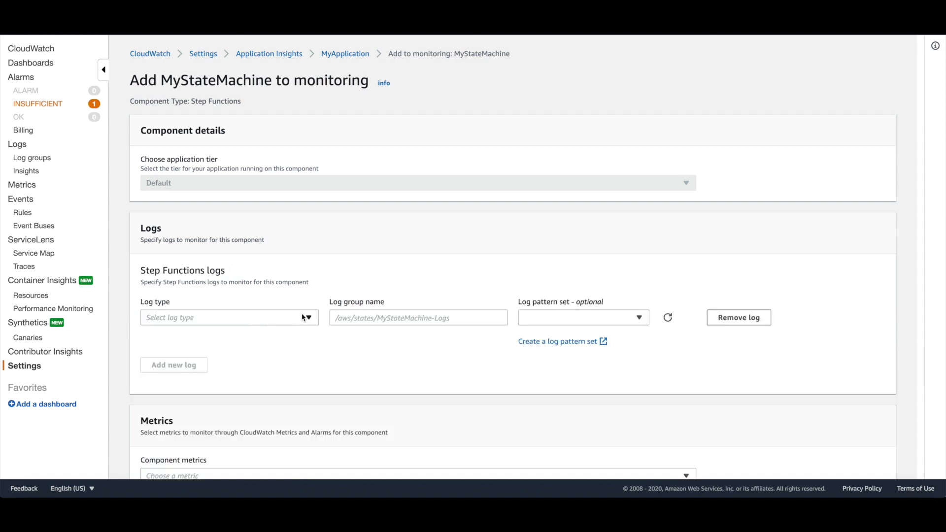
{"action": "left_click", "coordinate": [229, 318]}
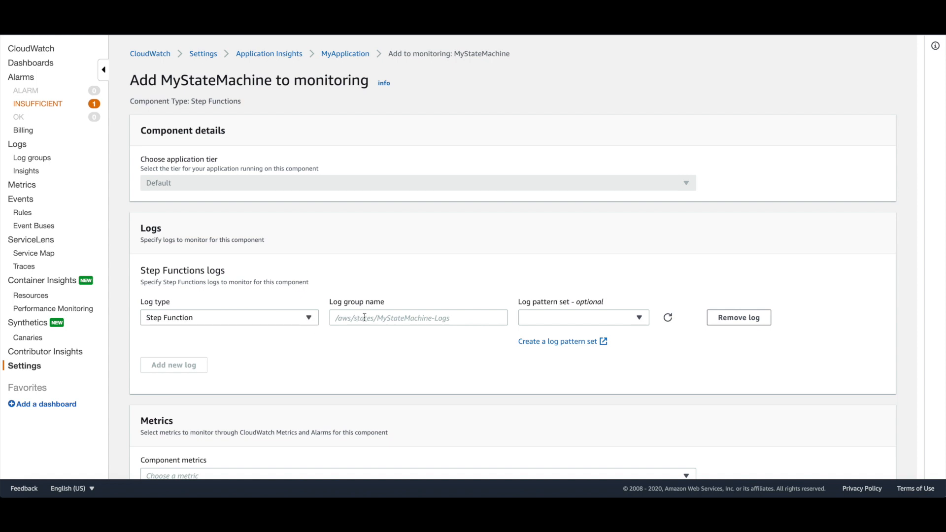
{"action": "left_click", "coordinate": [418, 318]}
{"action": "type", "text": "/aws/states/MyStateMachine-Logs"}
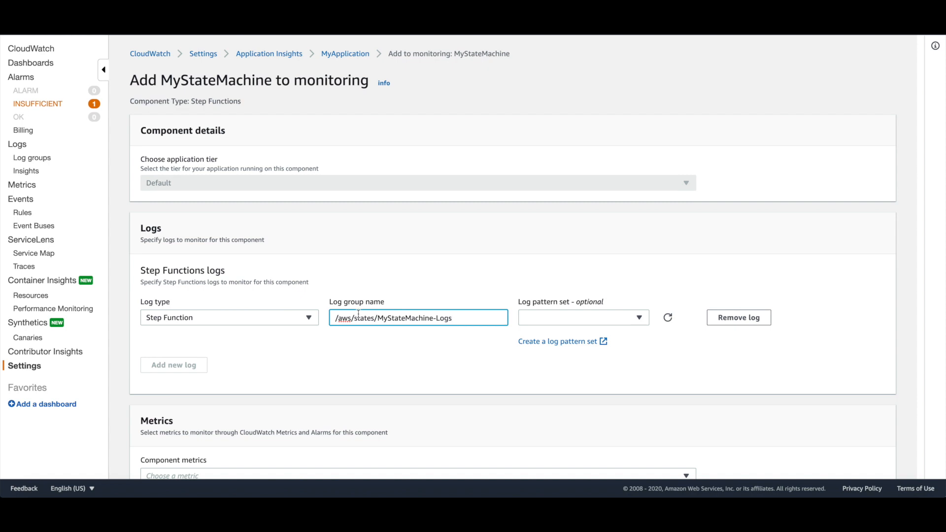
{"action": "mouse_move", "coordinate": [501, 295]}
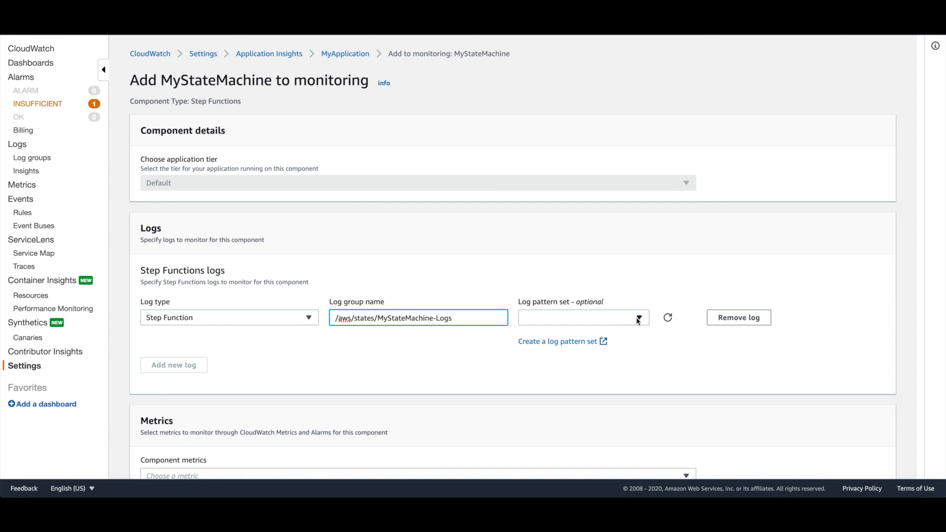
{"action": "mouse_move", "coordinate": [754, 302]}
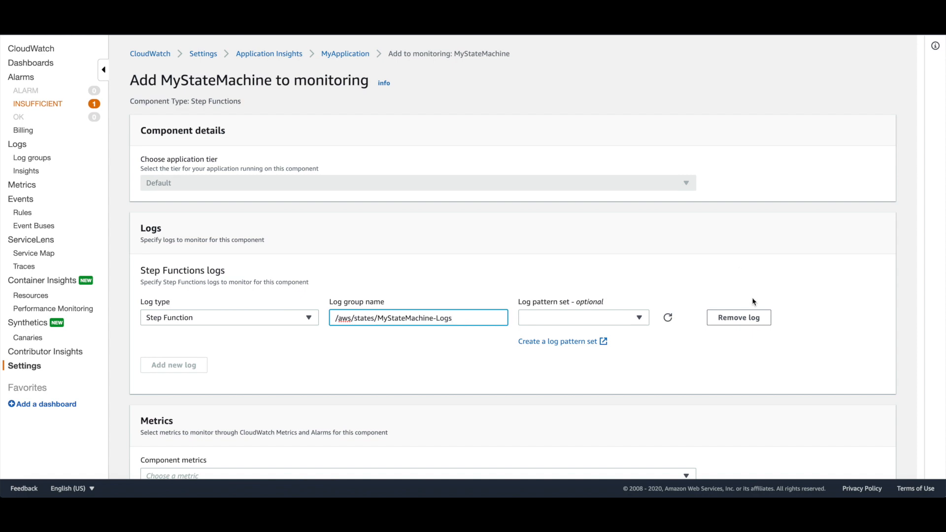
{"action": "mouse_move", "coordinate": [747, 319]}
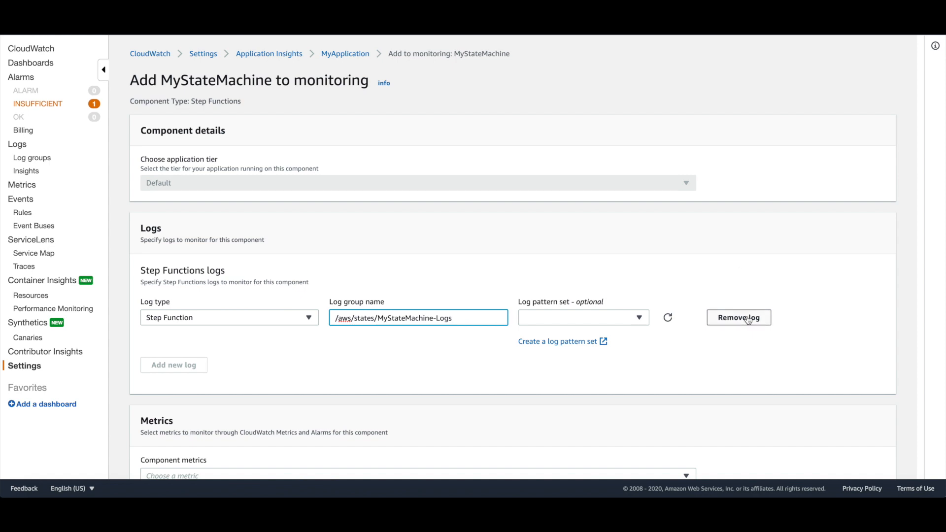
{"action": "mouse_move", "coordinate": [164, 369]}
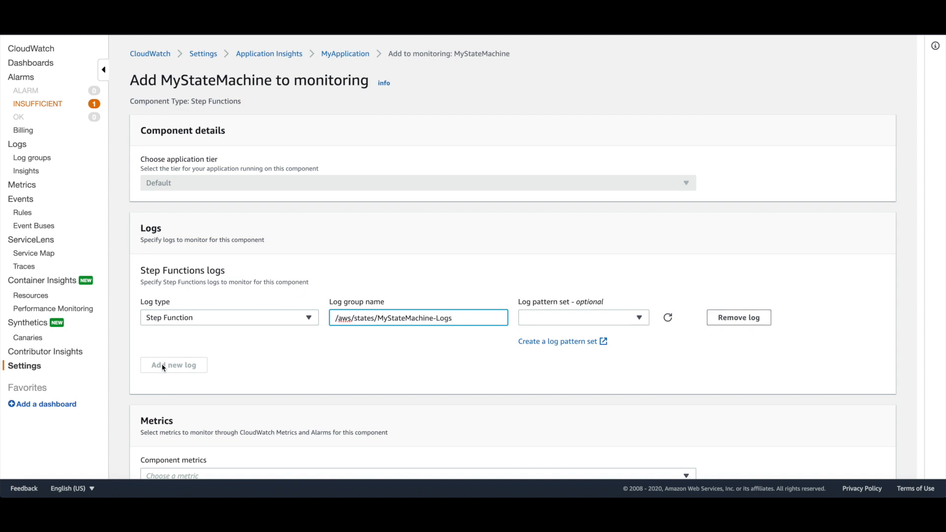
{"action": "scroll", "scroll_direction": "down", "scroll_amount": 3}
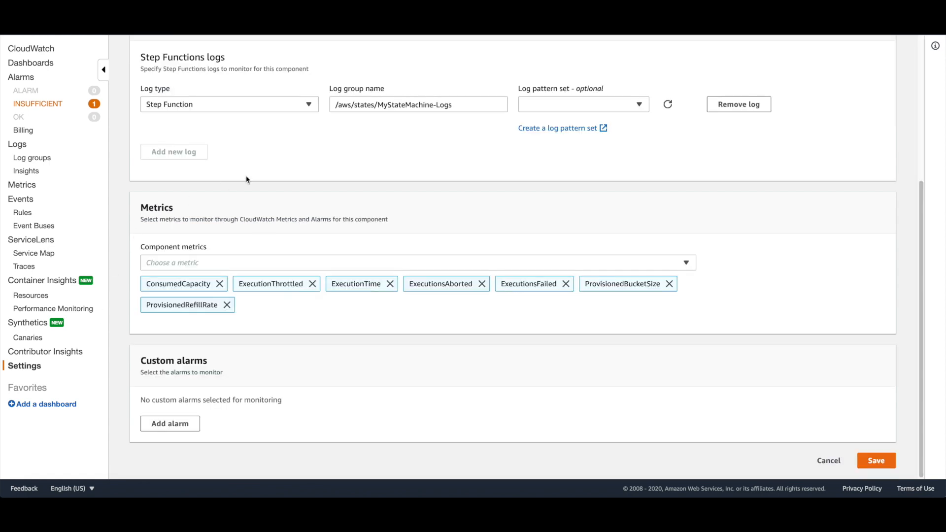
{"action": "mouse_move", "coordinate": [508, 347]}
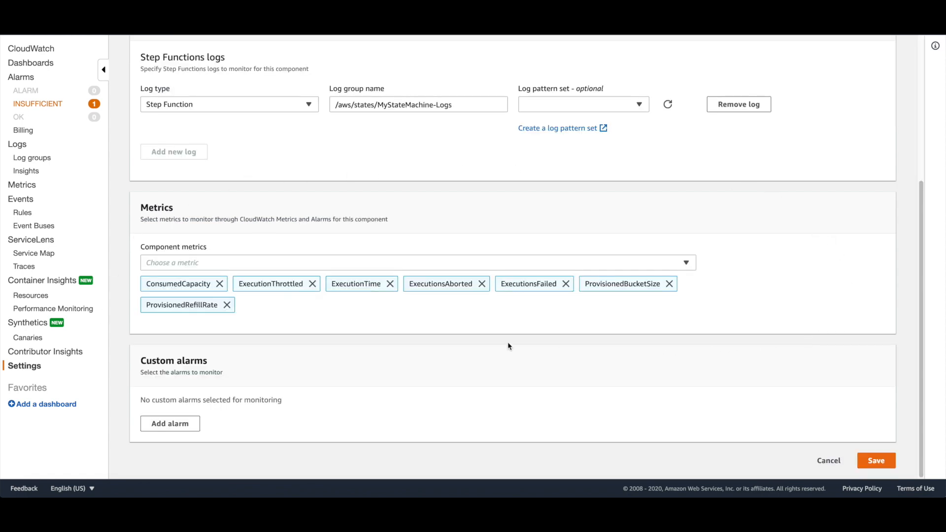
{"action": "mouse_move", "coordinate": [473, 347]}
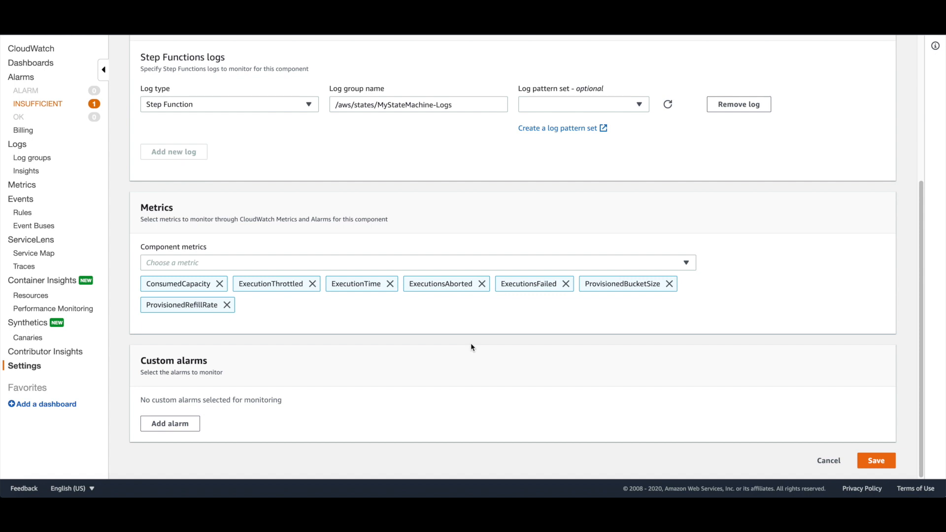
{"action": "mouse_move", "coordinate": [312, 344]}
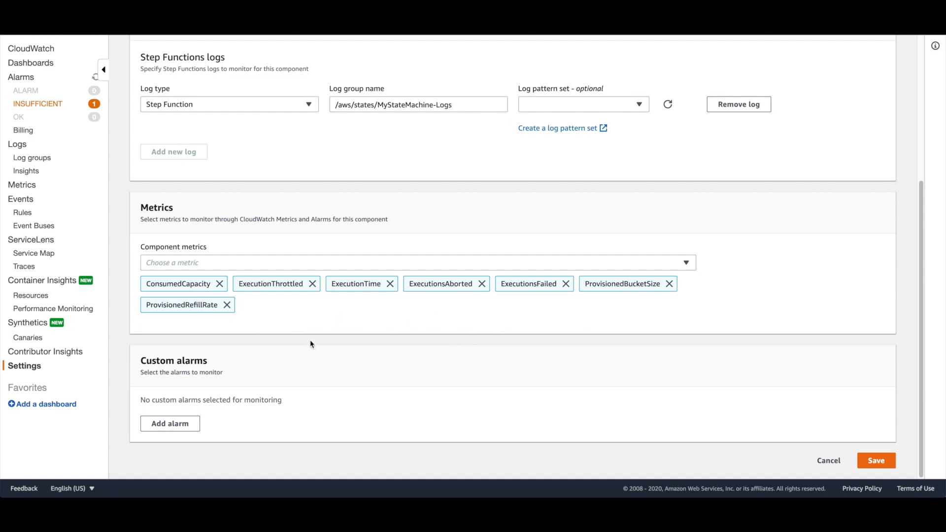
{"action": "mouse_move", "coordinate": [652, 269]}
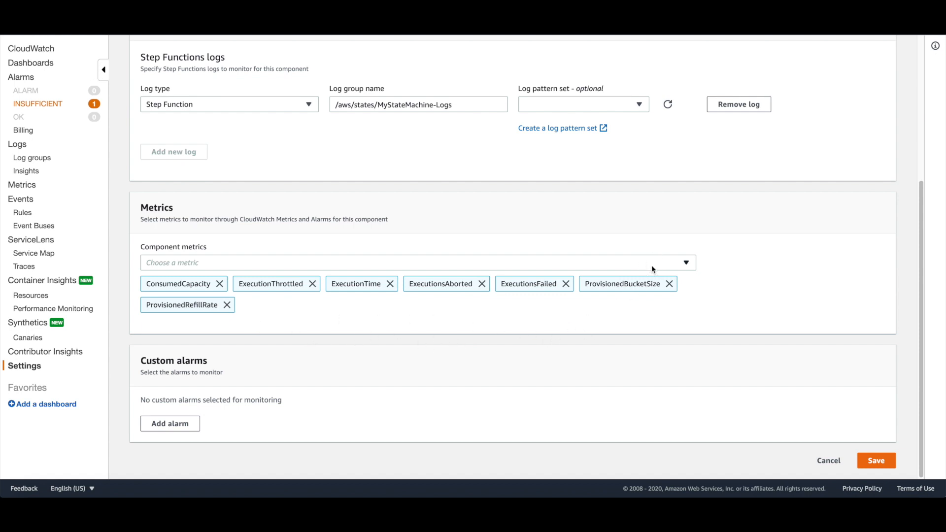
Interact with the MyStateMachine component monitoring configuration.
{"action": "left_click", "coordinate": [415, 252]}
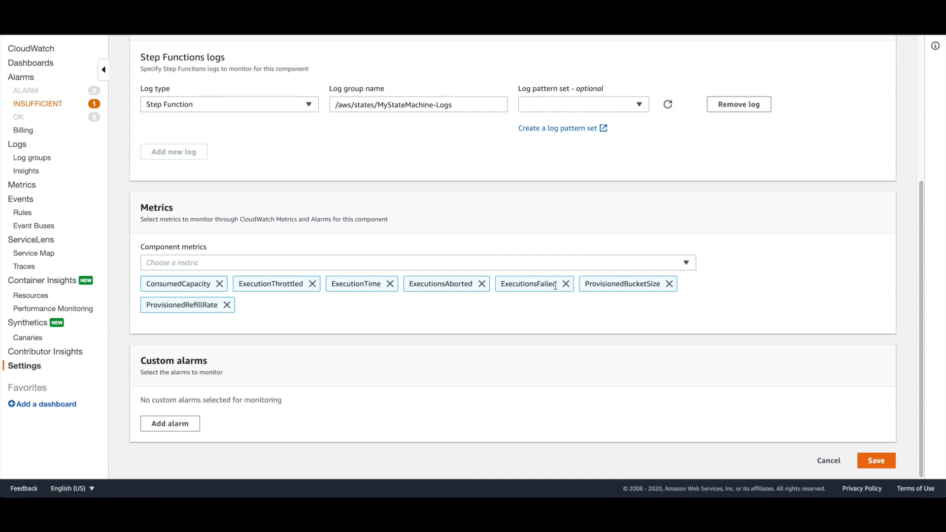
{"action": "mouse_move", "coordinate": [554, 284]}
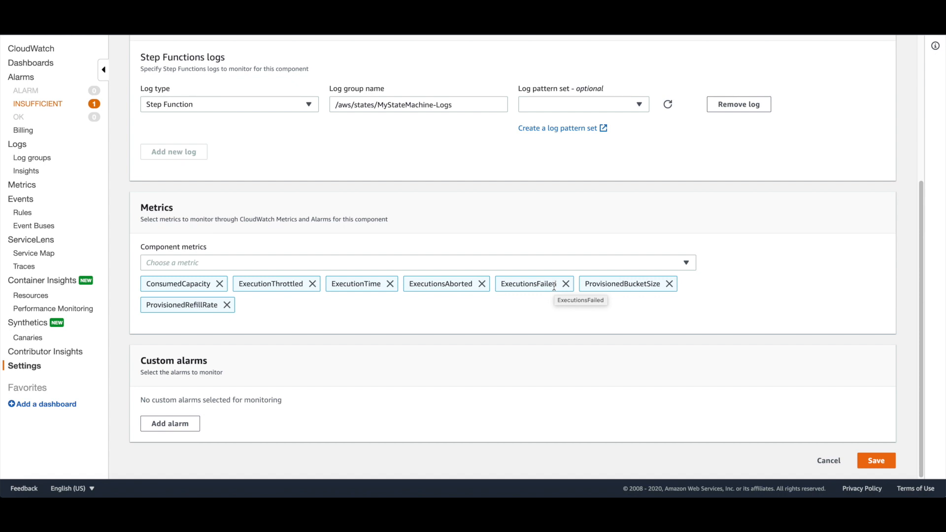
{"action": "mouse_move", "coordinate": [551, 293]}
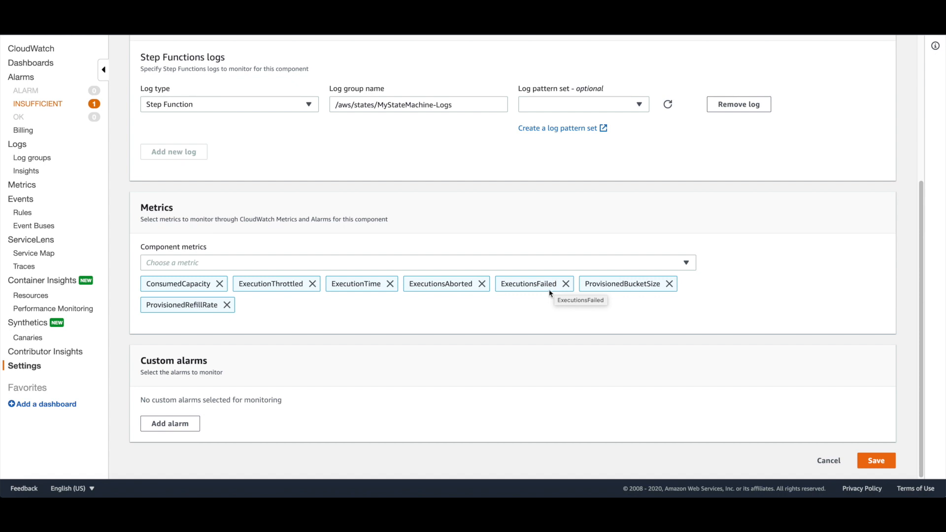
{"action": "mouse_move", "coordinate": [364, 284]}
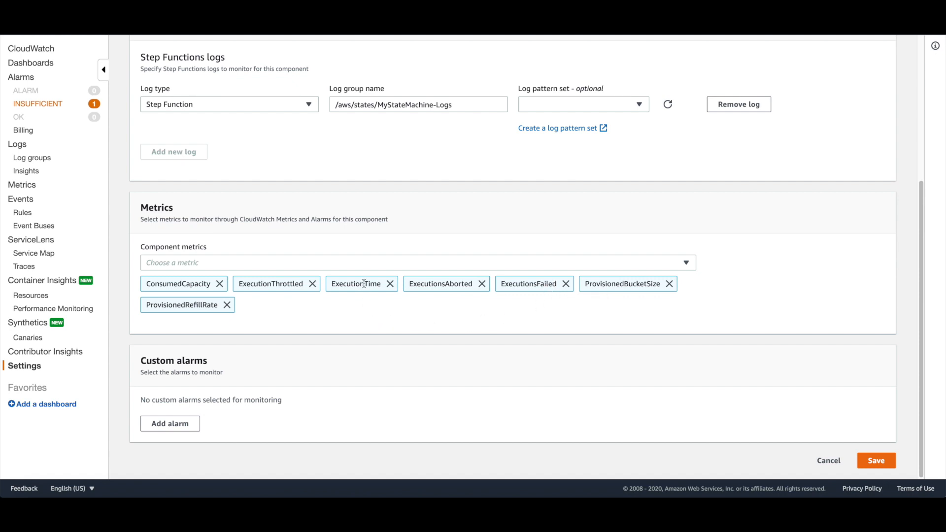
{"action": "mouse_move", "coordinate": [362, 284]}
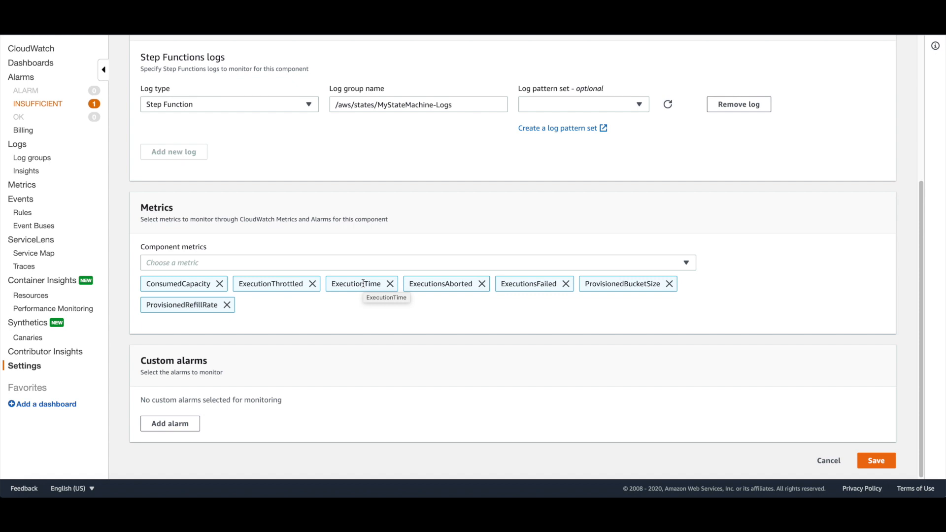
{"action": "mouse_move", "coordinate": [512, 373]}
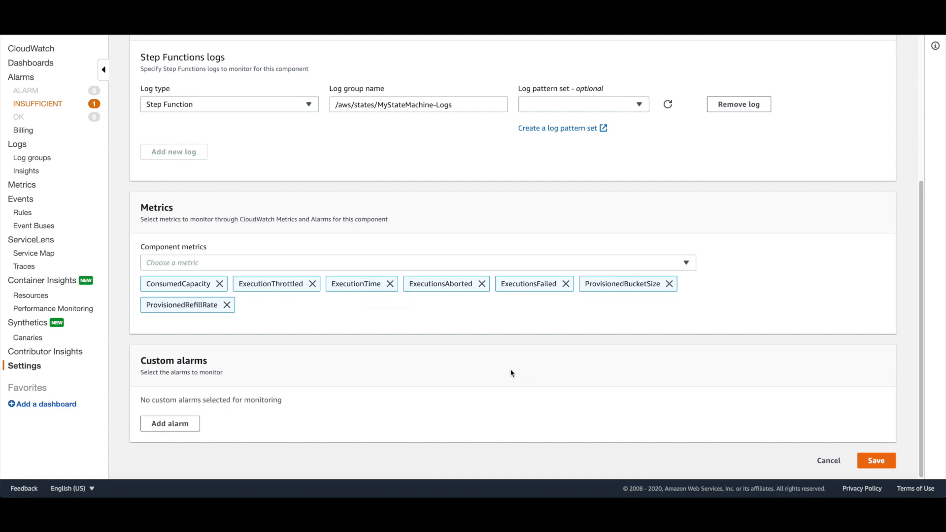
{"action": "mouse_move", "coordinate": [349, 431]}
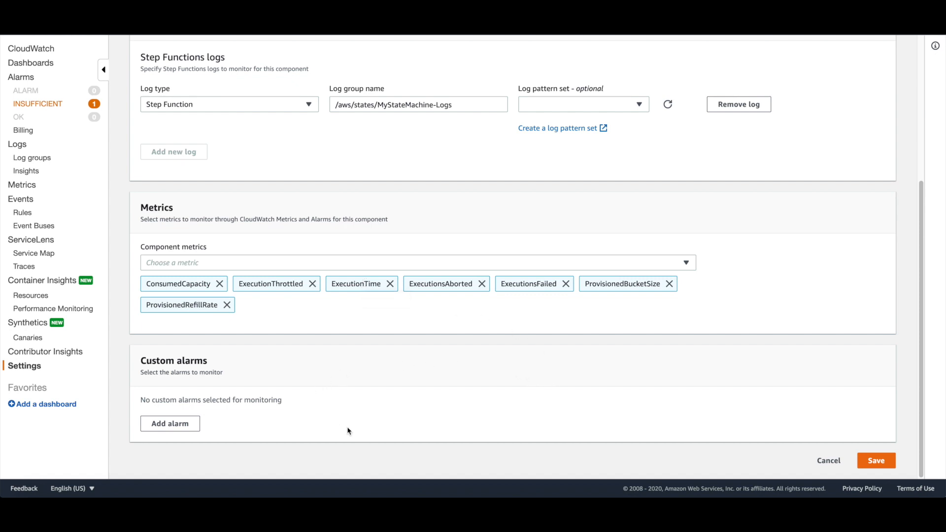
{"action": "mouse_move", "coordinate": [351, 444]}
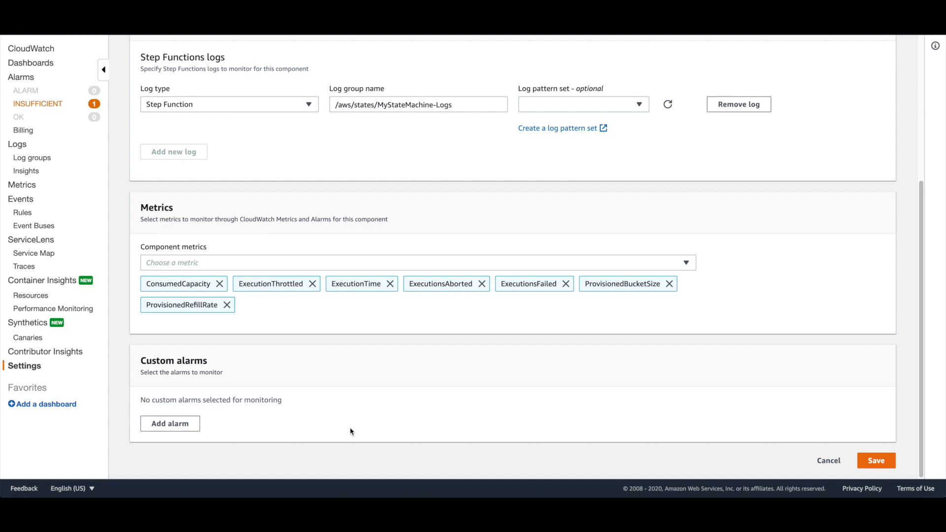
{"action": "mouse_move", "coordinate": [277, 441]}
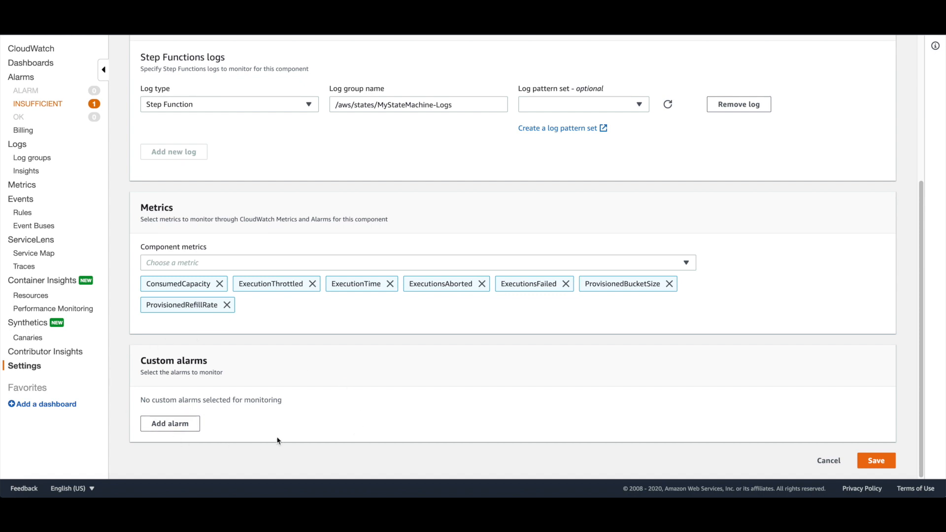
{"action": "mouse_move", "coordinate": [441, 353]}
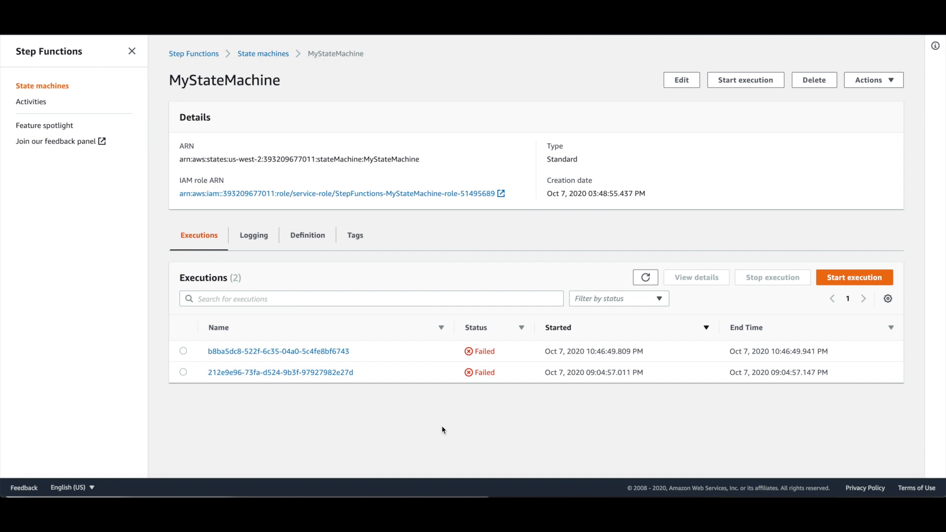
{"action": "mouse_move", "coordinate": [387, 414]}
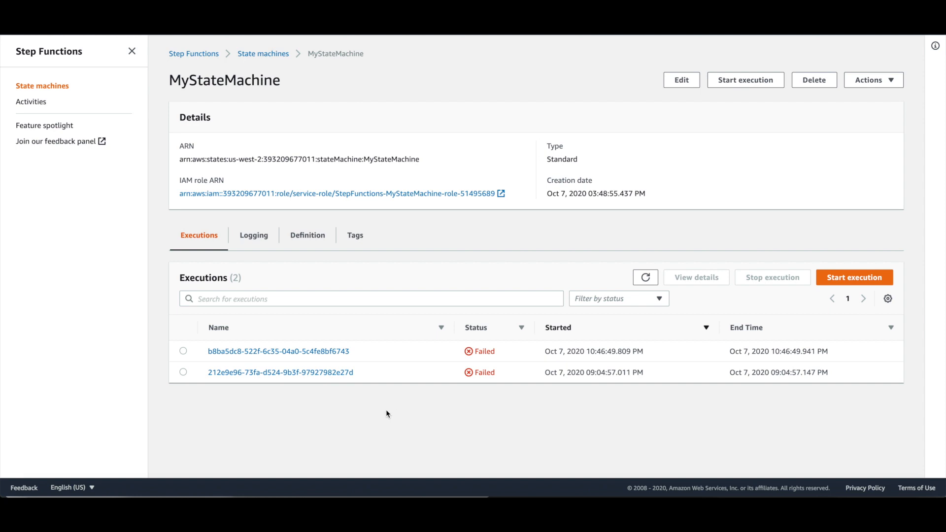
{"action": "mouse_move", "coordinate": [358, 269]}
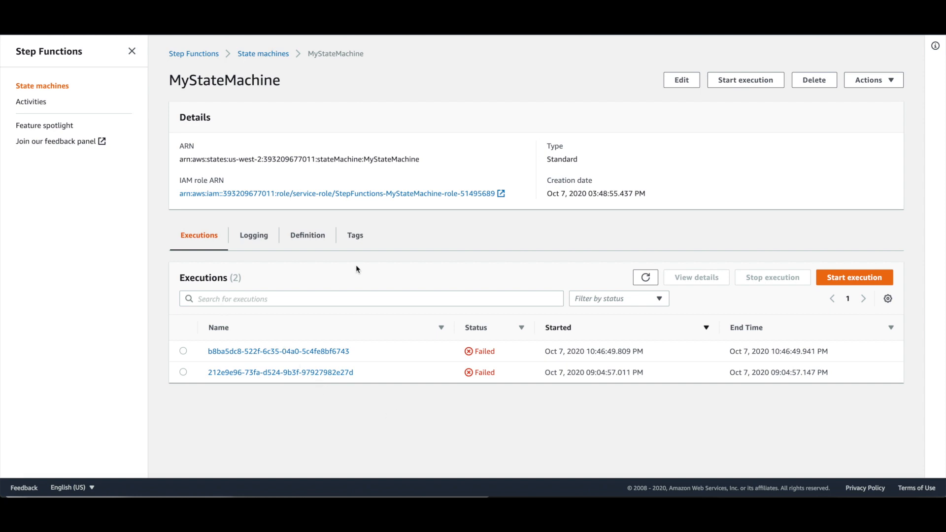
{"action": "mouse_move", "coordinate": [341, 290]}
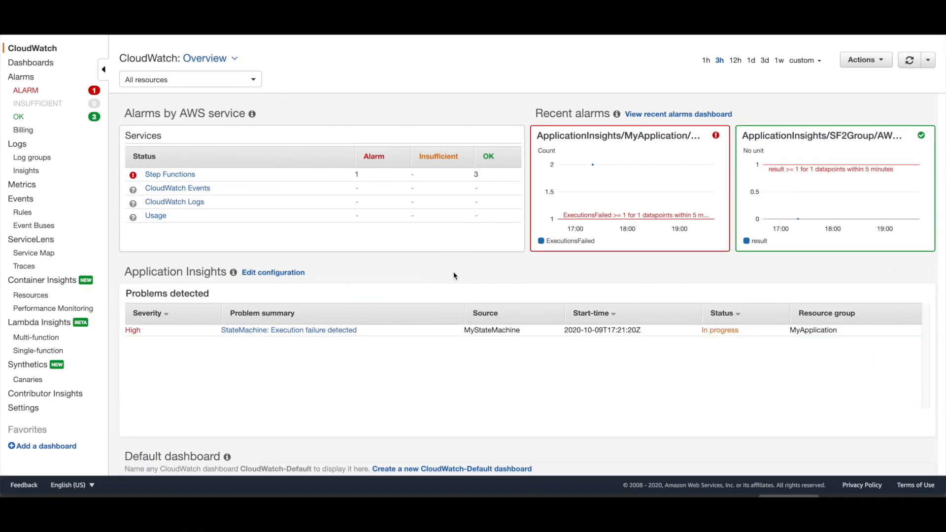
{"action": "mouse_move", "coordinate": [730, 237]}
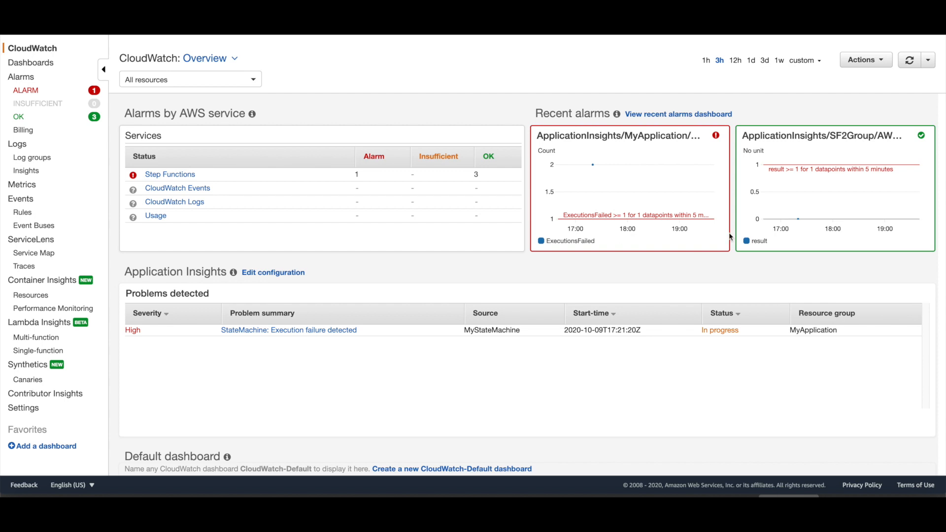
{"action": "mouse_move", "coordinate": [563, 293]}
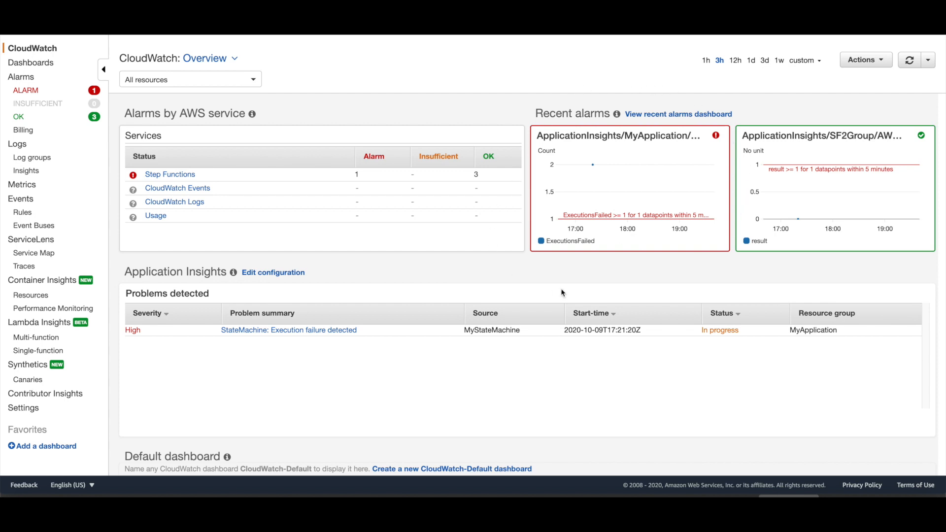
{"action": "mouse_move", "coordinate": [591, 96]}
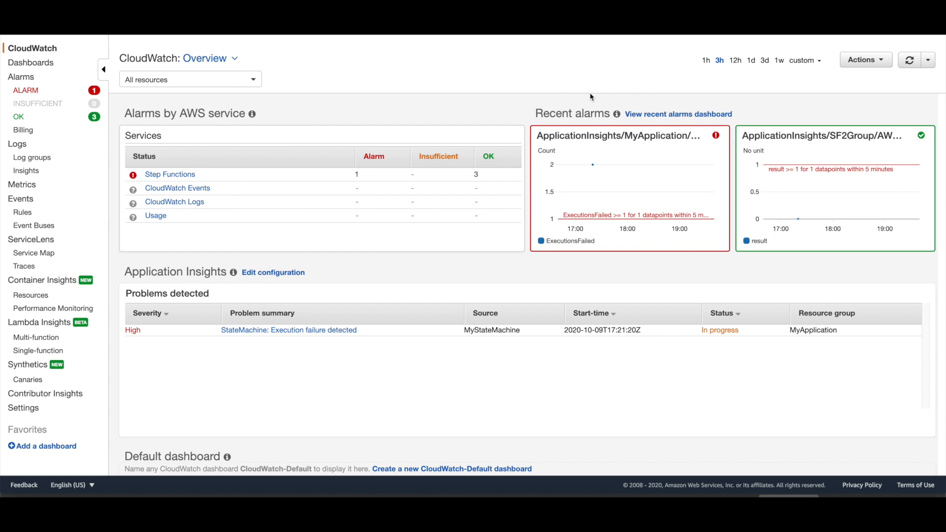
{"action": "mouse_move", "coordinate": [598, 210]}
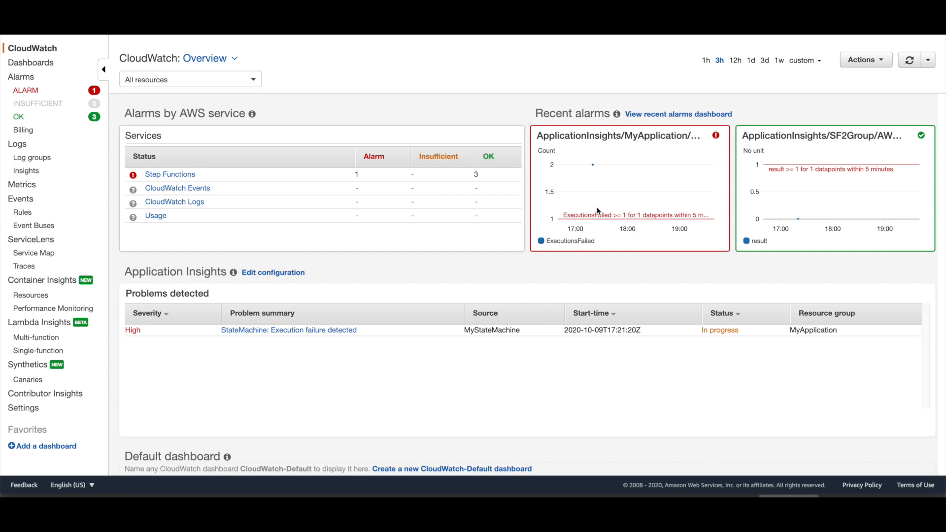
{"action": "mouse_move", "coordinate": [207, 345]}
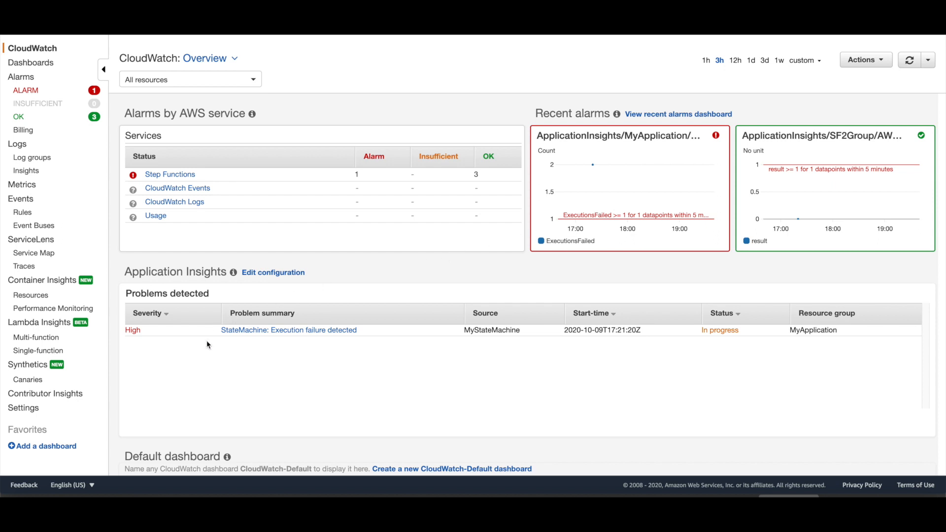
{"action": "mouse_move", "coordinate": [794, 258]}
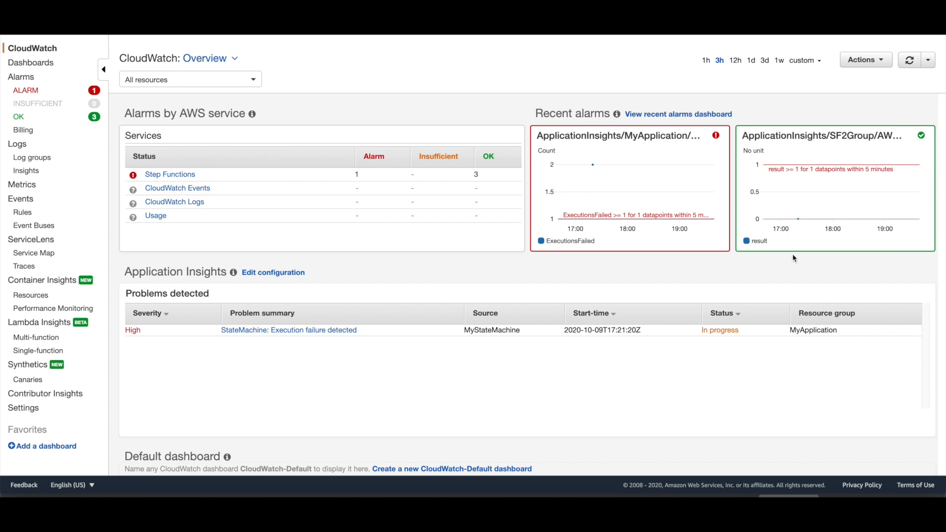
{"action": "mouse_move", "coordinate": [210, 363]}
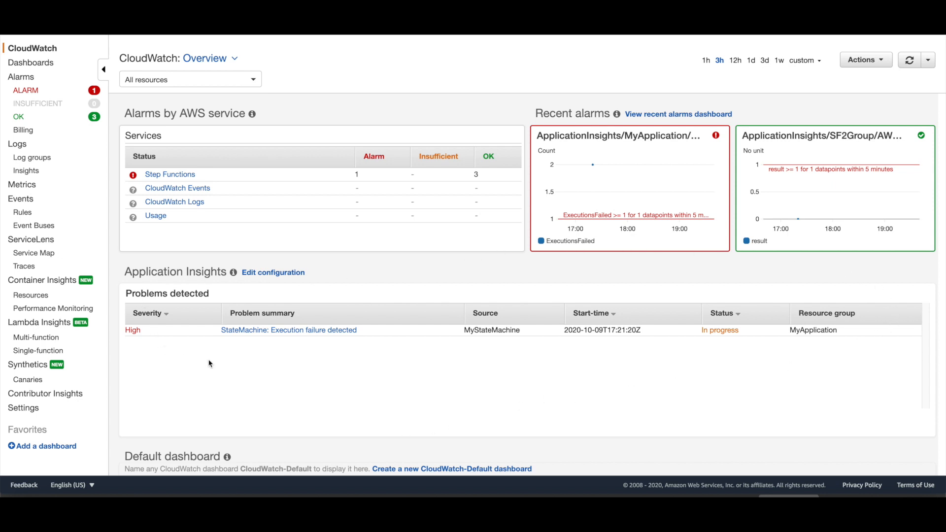
{"action": "mouse_move", "coordinate": [255, 361]}
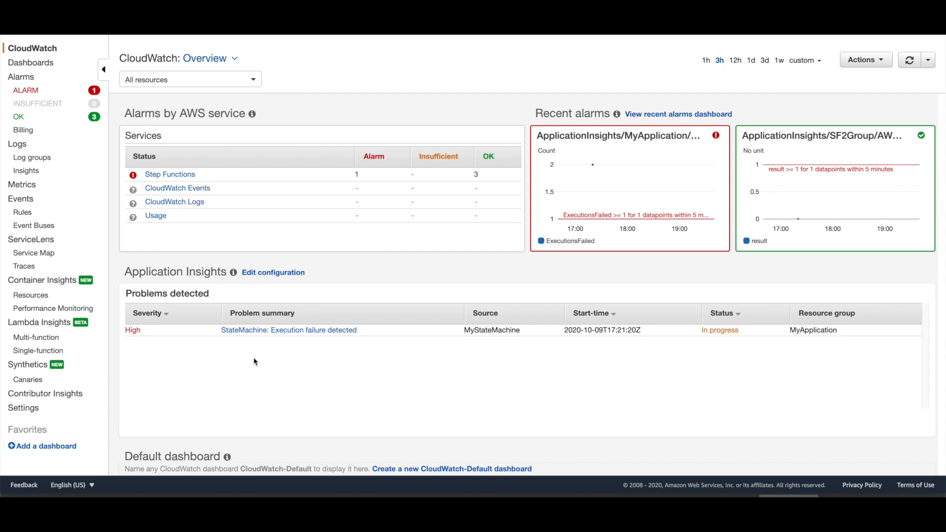
{"action": "mouse_move", "coordinate": [271, 357]}
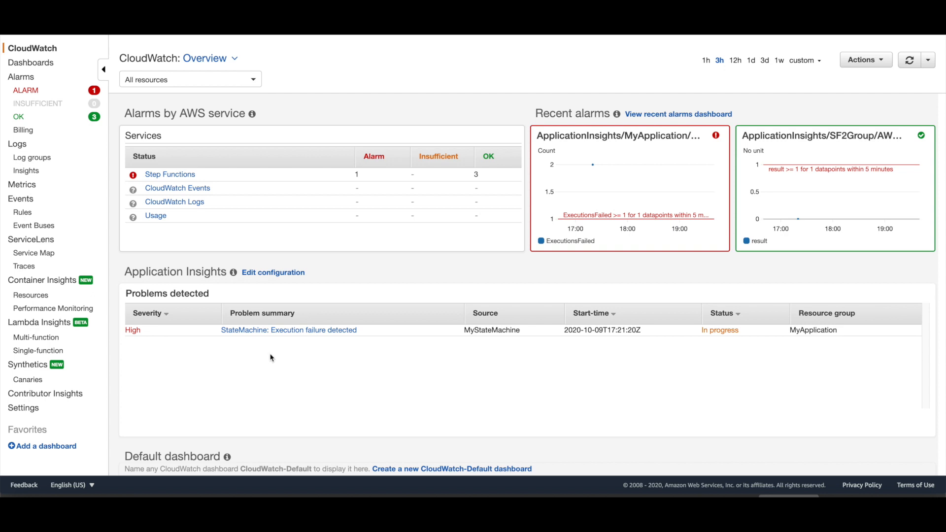
{"action": "mouse_move", "coordinate": [291, 334]}
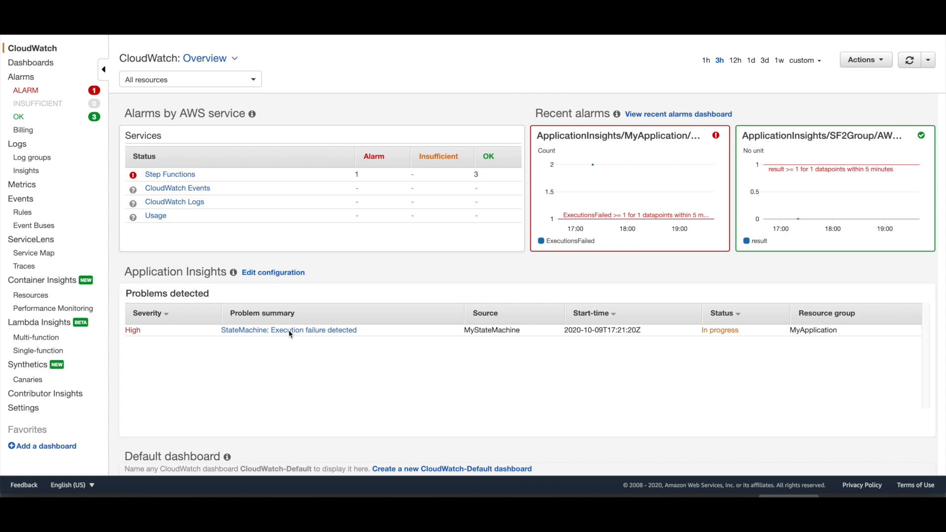
Open the 'StateMachine: Execution failure detected' problem from the CloudWatch overview.
{"action": "left_click", "coordinate": [289, 331]}
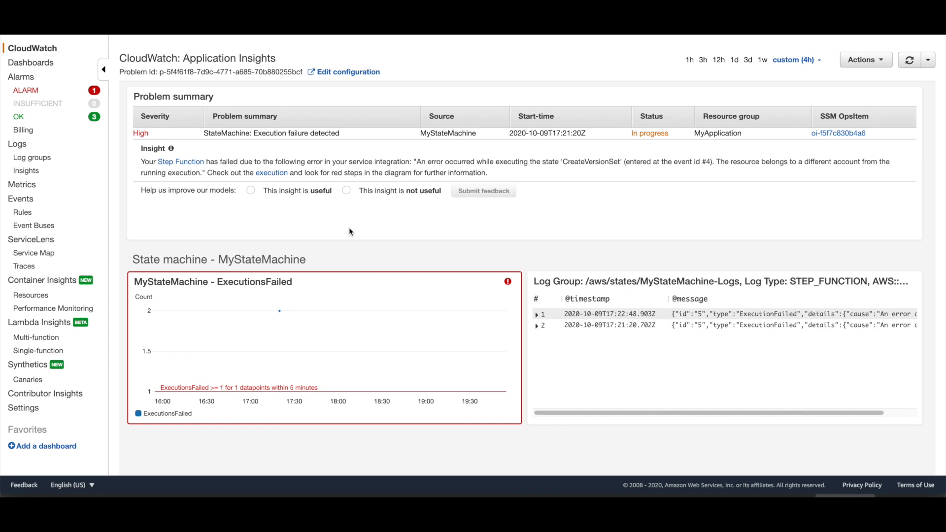
{"action": "mouse_move", "coordinate": [181, 181]}
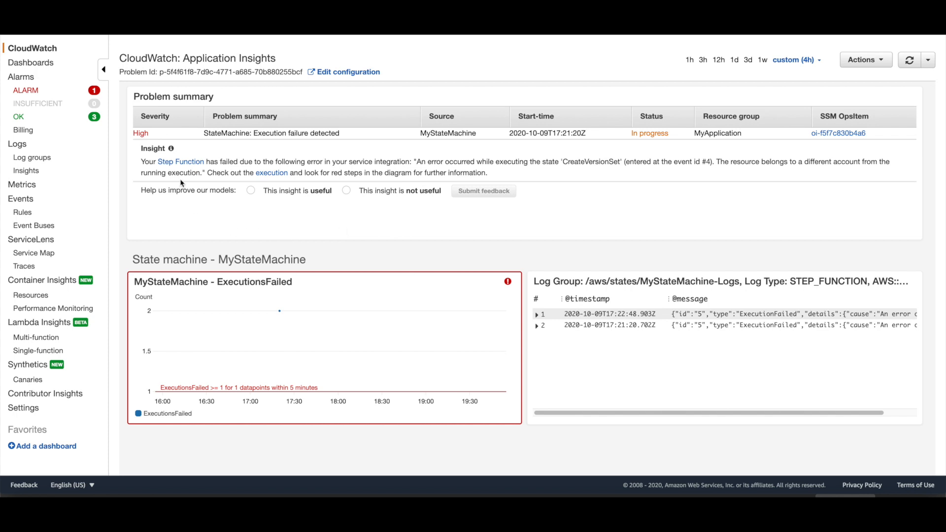
{"action": "mouse_move", "coordinate": [831, 181]}
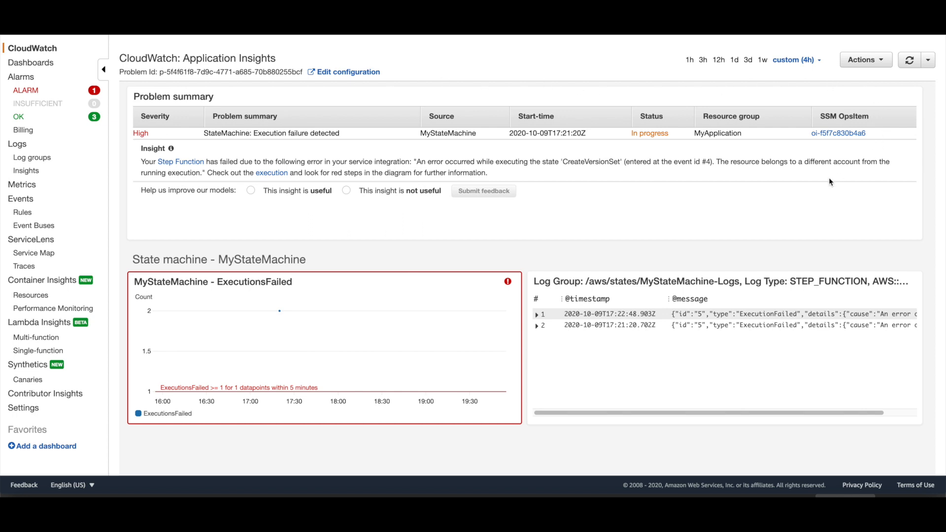
{"action": "mouse_move", "coordinate": [390, 226]}
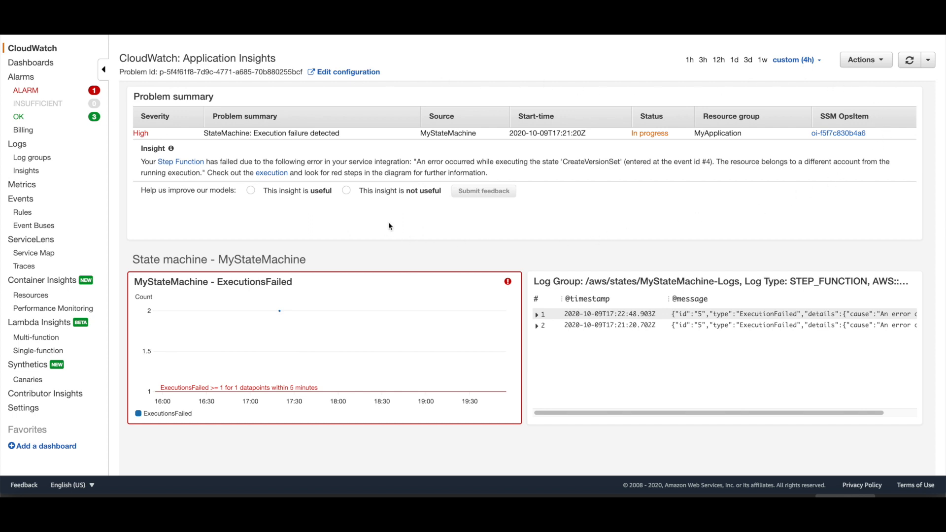
{"action": "mouse_move", "coordinate": [391, 216]}
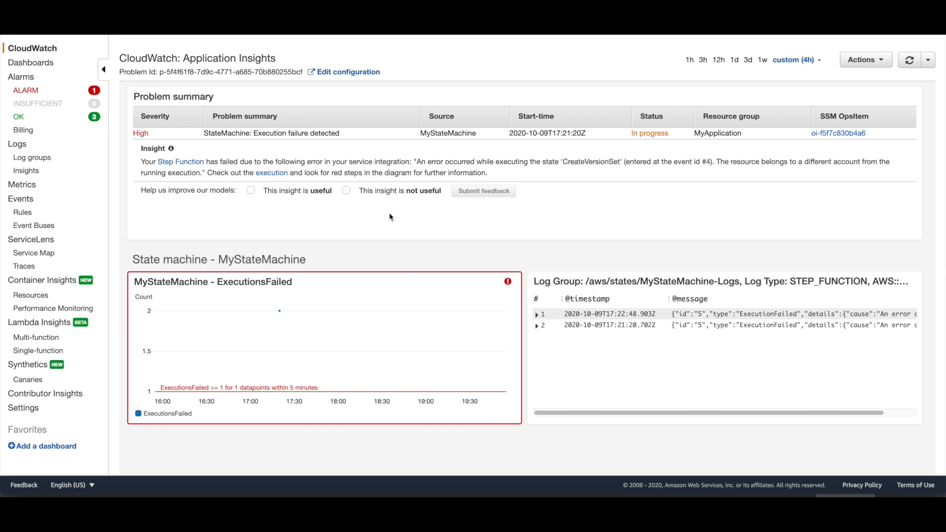
{"action": "mouse_move", "coordinate": [343, 253]}
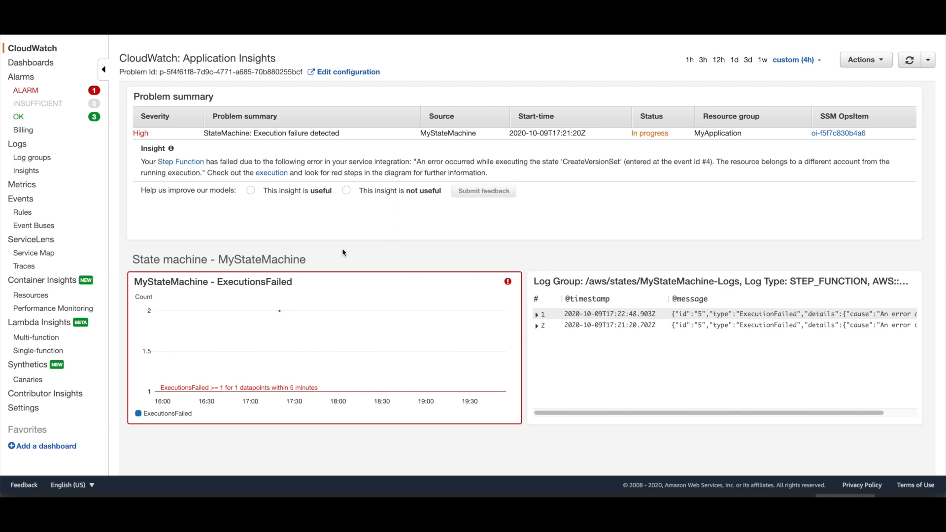
{"action": "mouse_move", "coordinate": [231, 446]}
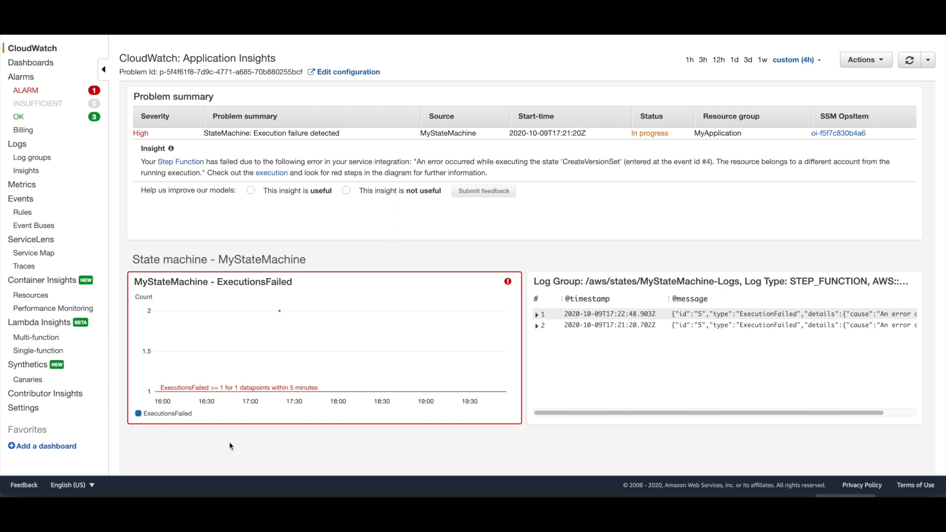
{"action": "mouse_move", "coordinate": [484, 252]}
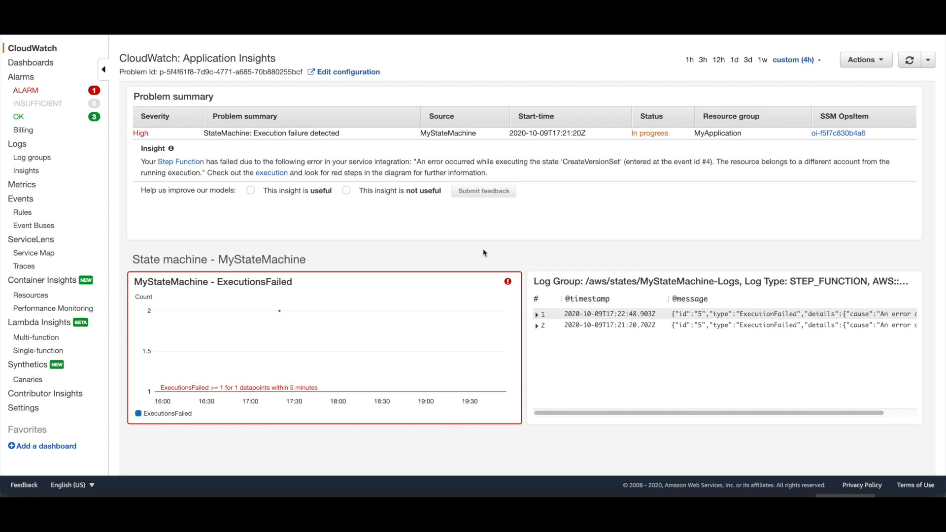
{"action": "mouse_move", "coordinate": [812, 390]}
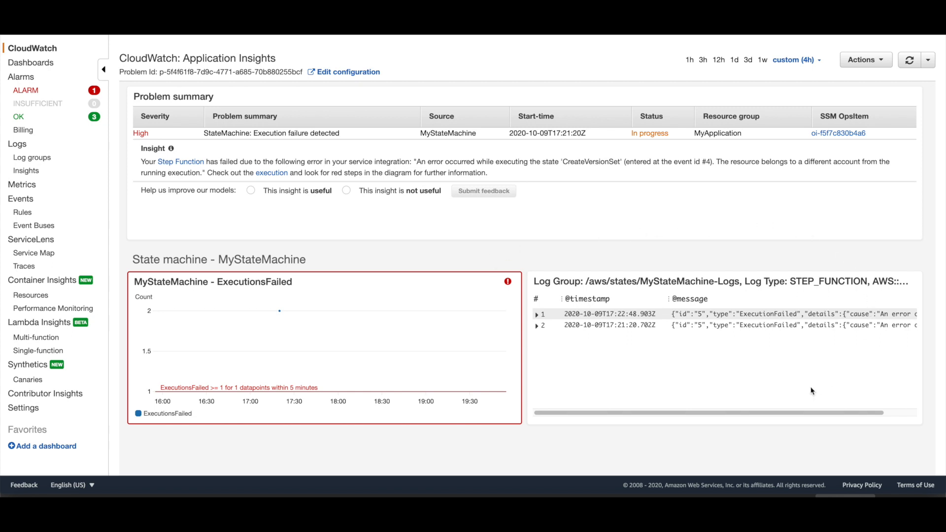
{"action": "mouse_move", "coordinate": [590, 259]}
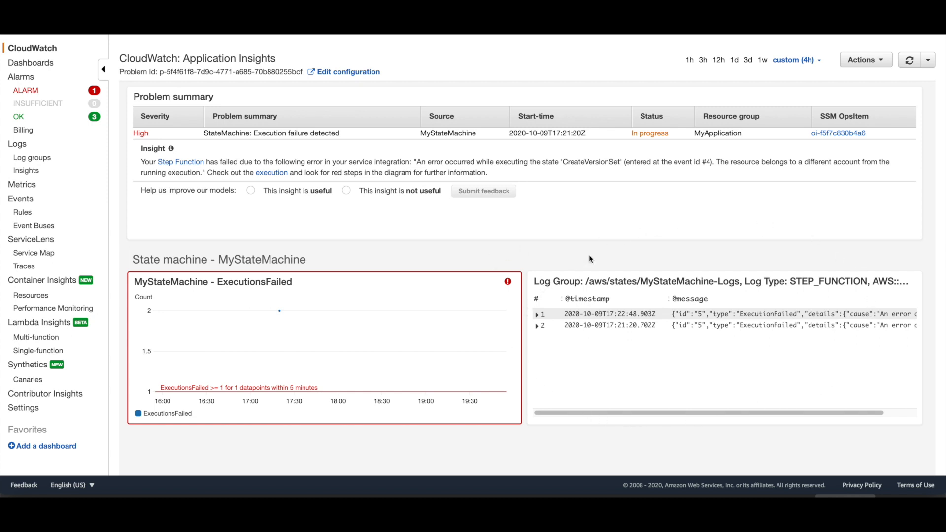
{"action": "mouse_move", "coordinate": [717, 366]}
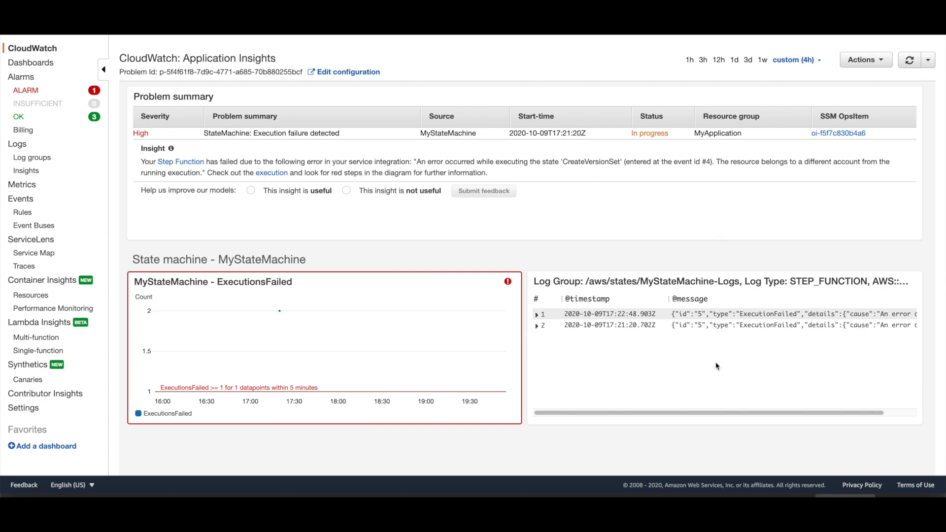